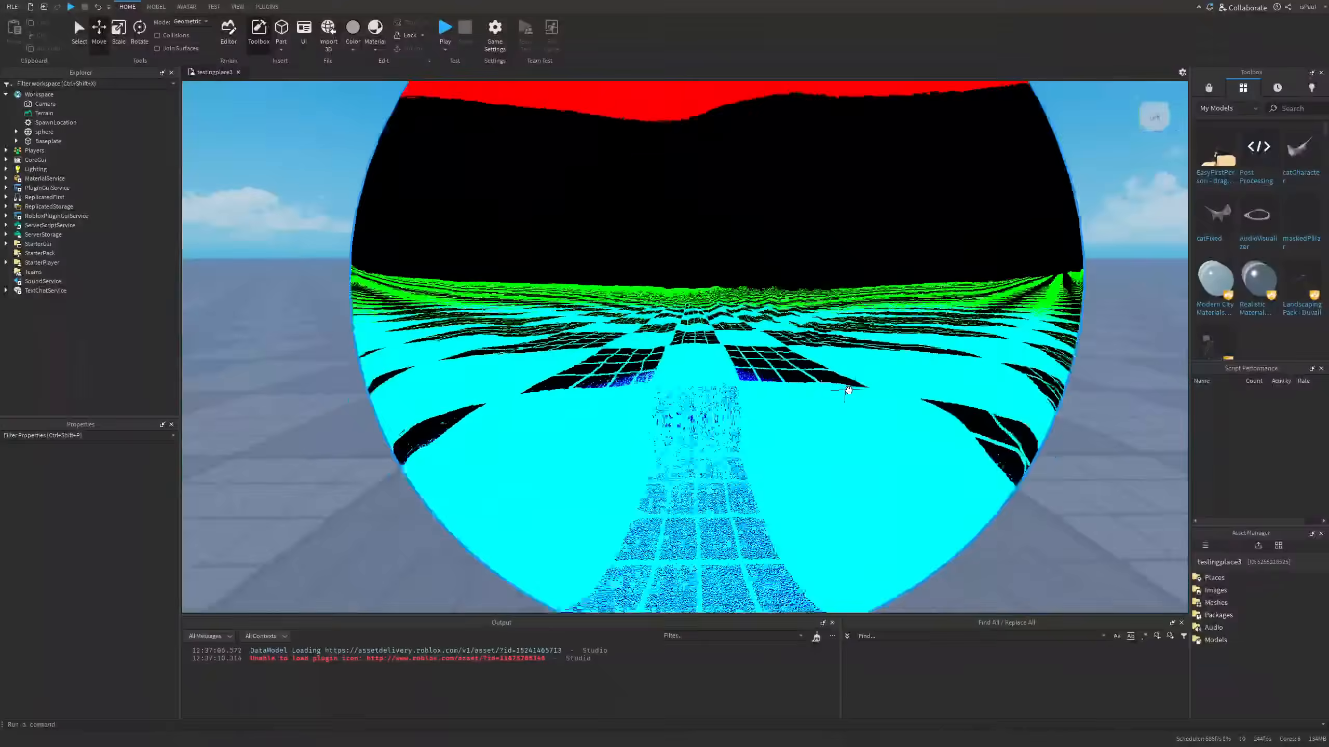
Scroll the Properties panel down to the new sphere's SmoothPlastic Material property.
scroll(down, 3)
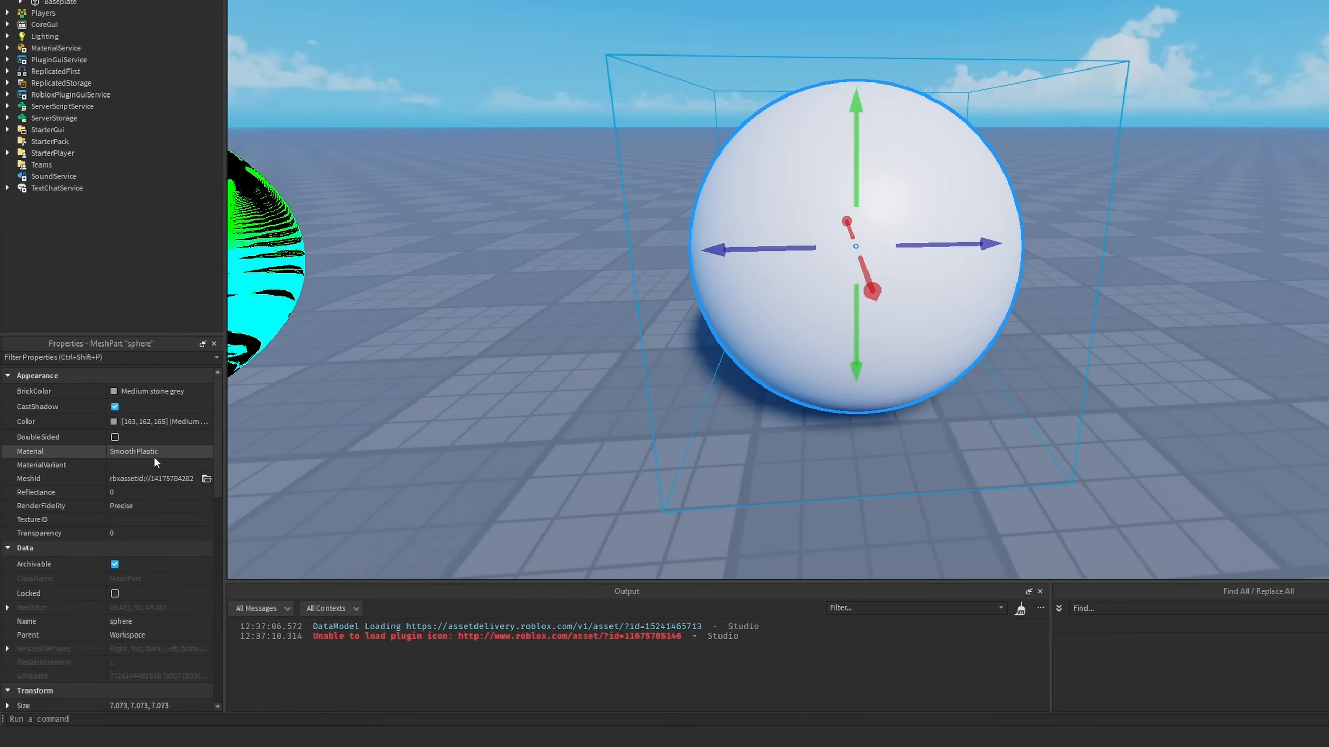
mouse_move(227, 437)
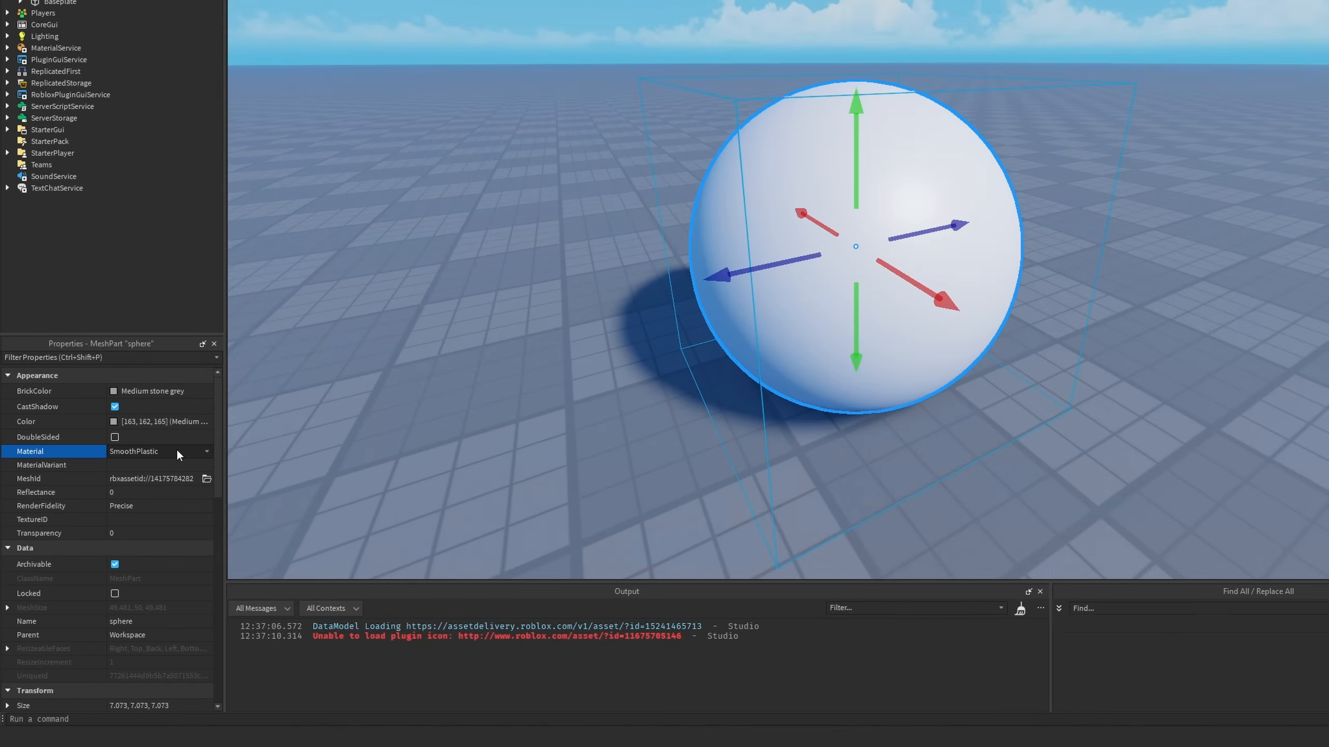
Make the sphere Glass with transparency 2 and add a Highlight under it.
click(157, 451)
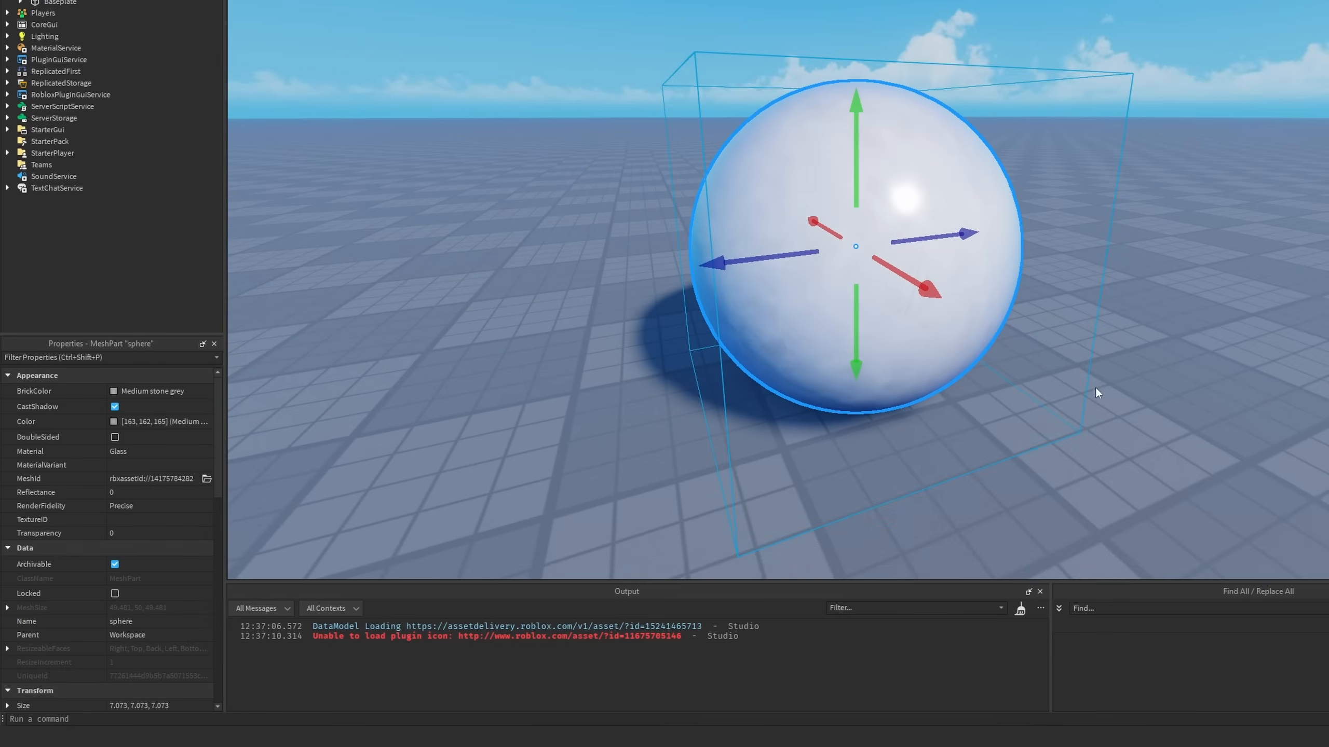
click(125, 533)
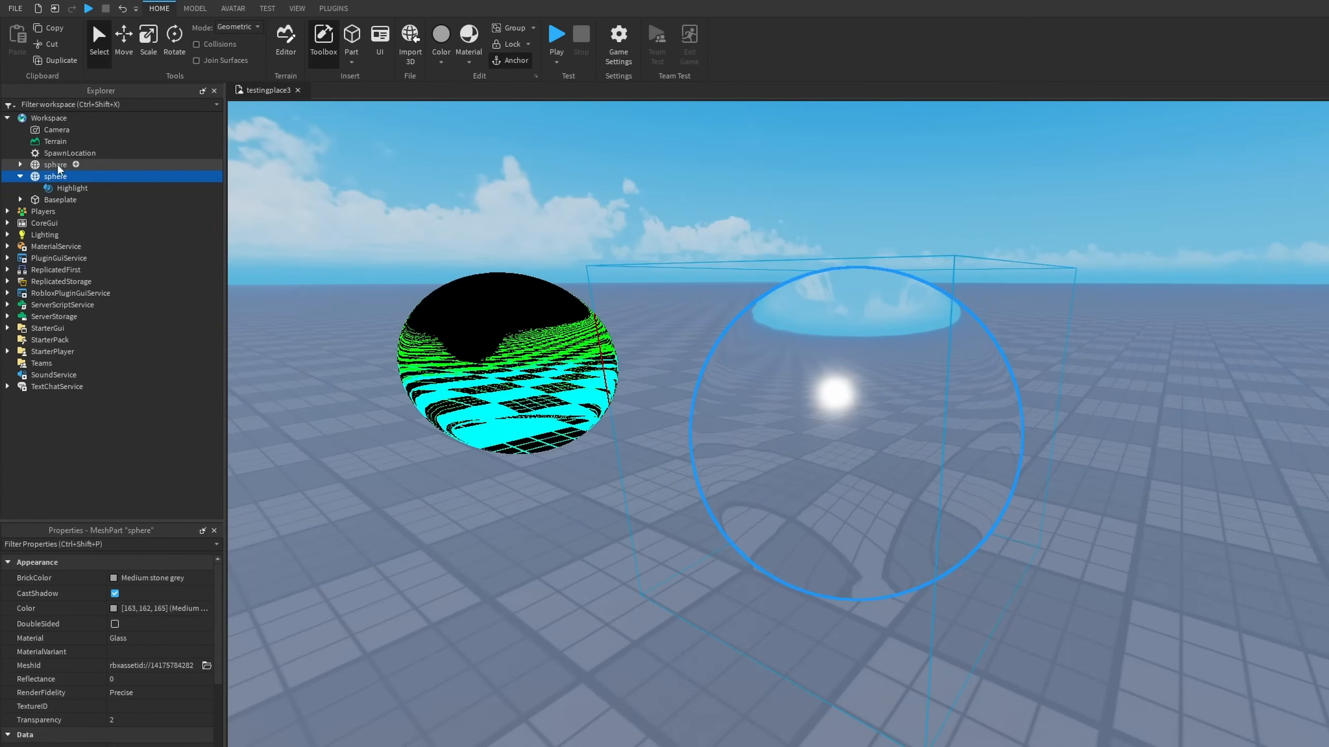
mouse_move(129, 644)
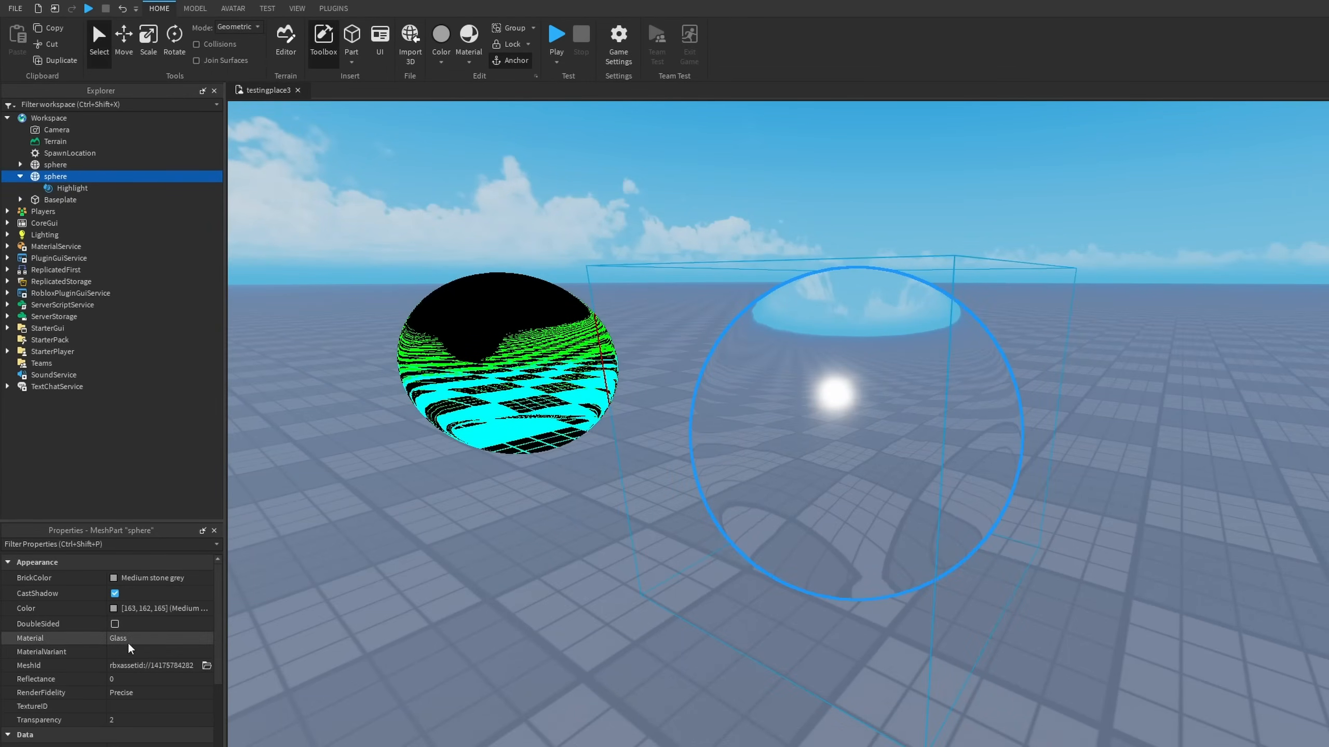
click(72, 188)
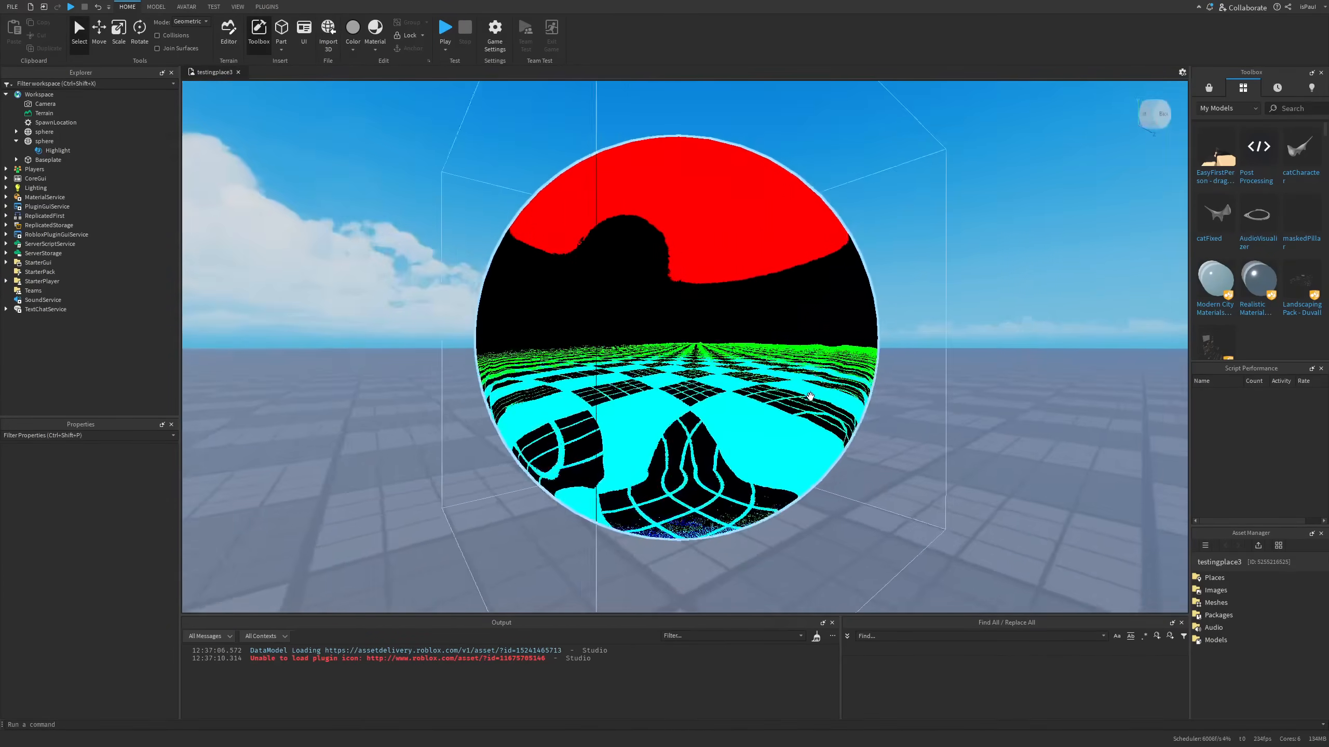
Give the Highlight a red fill, black outline and fill transparency 2.
click(72, 188)
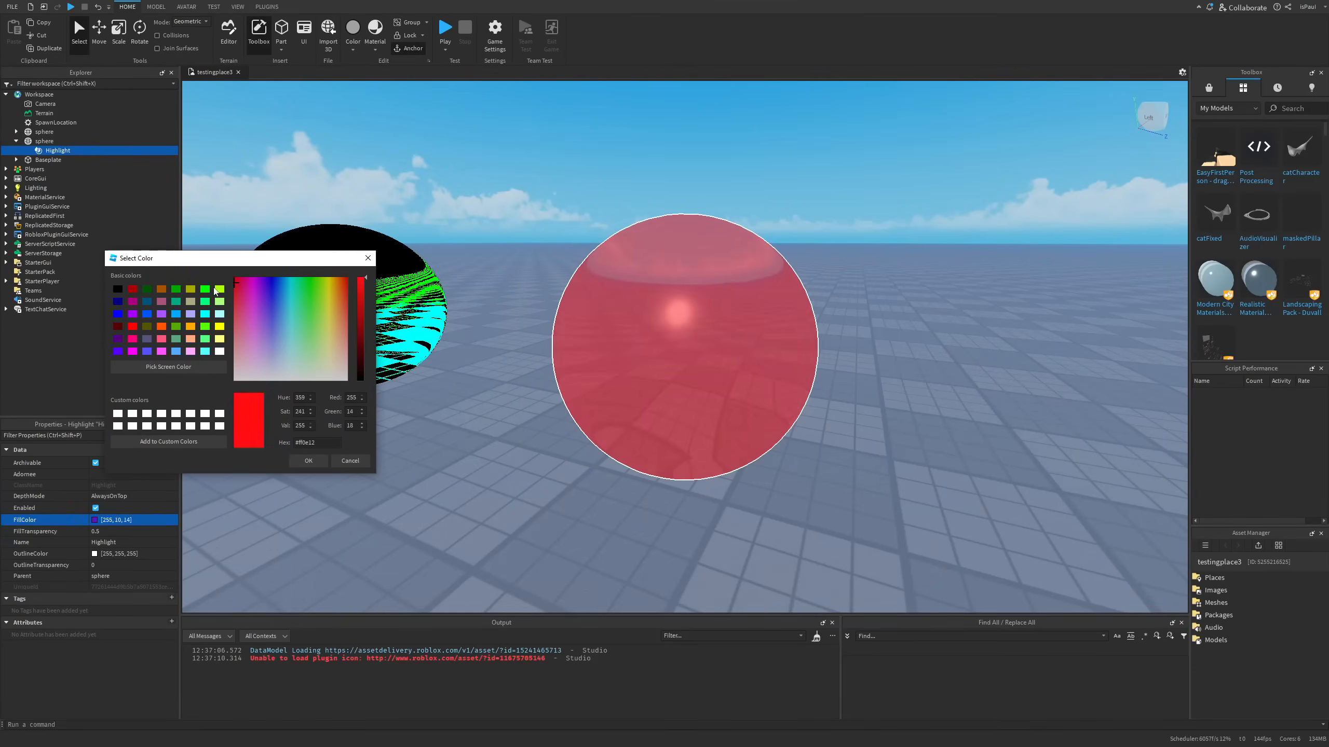
click(280, 297)
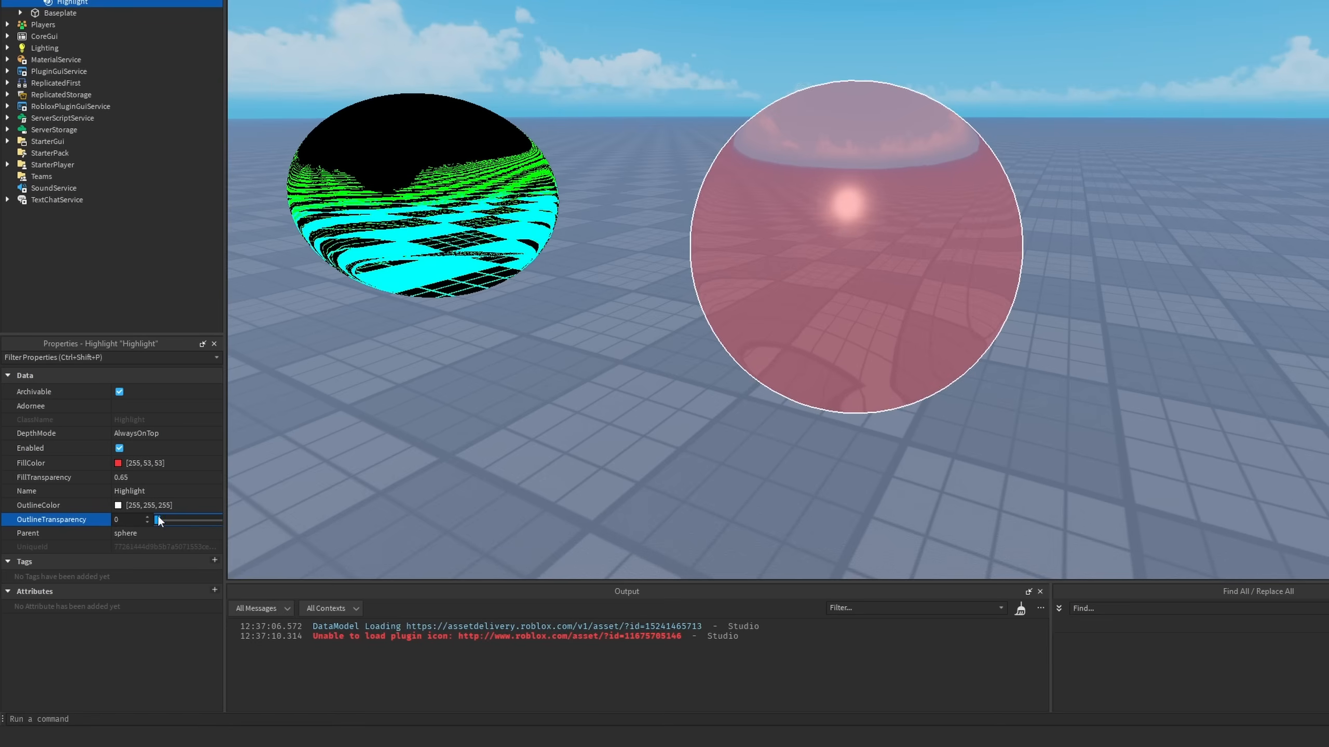
click(117, 505)
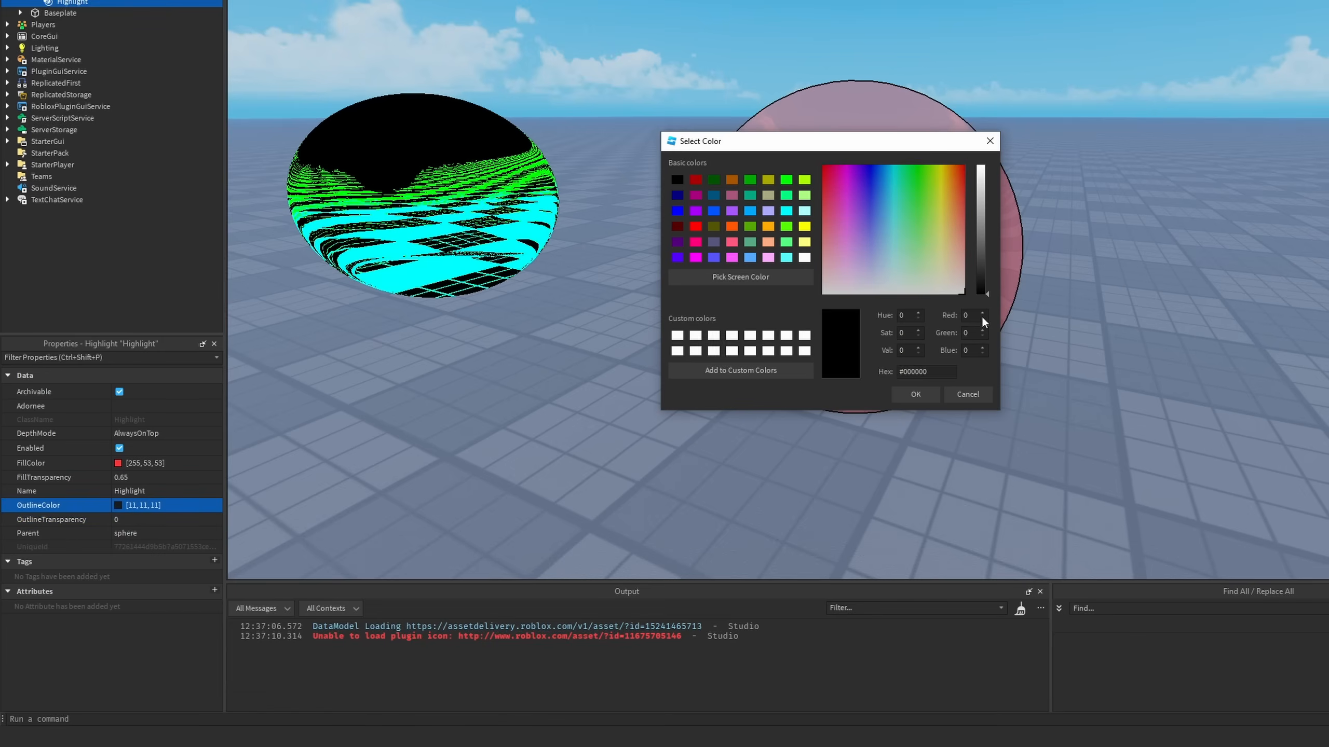
click(914, 394)
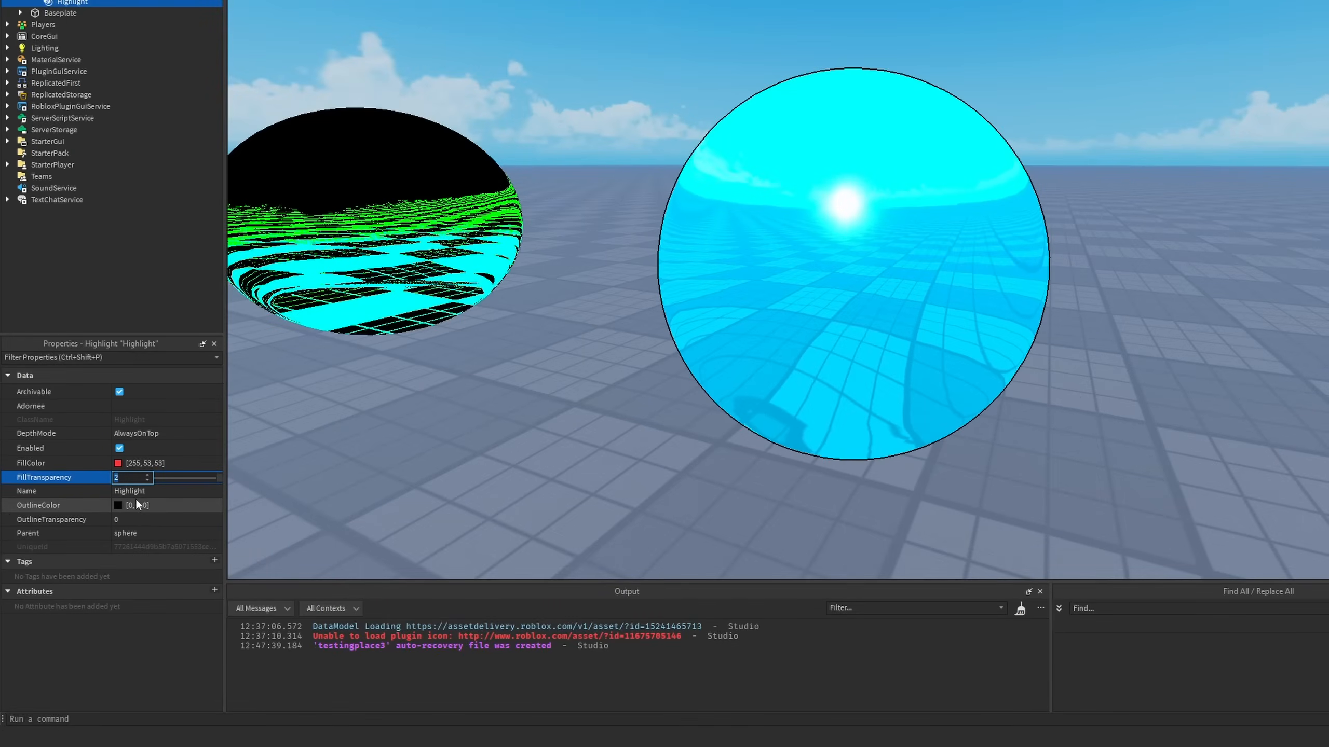
text(1000)
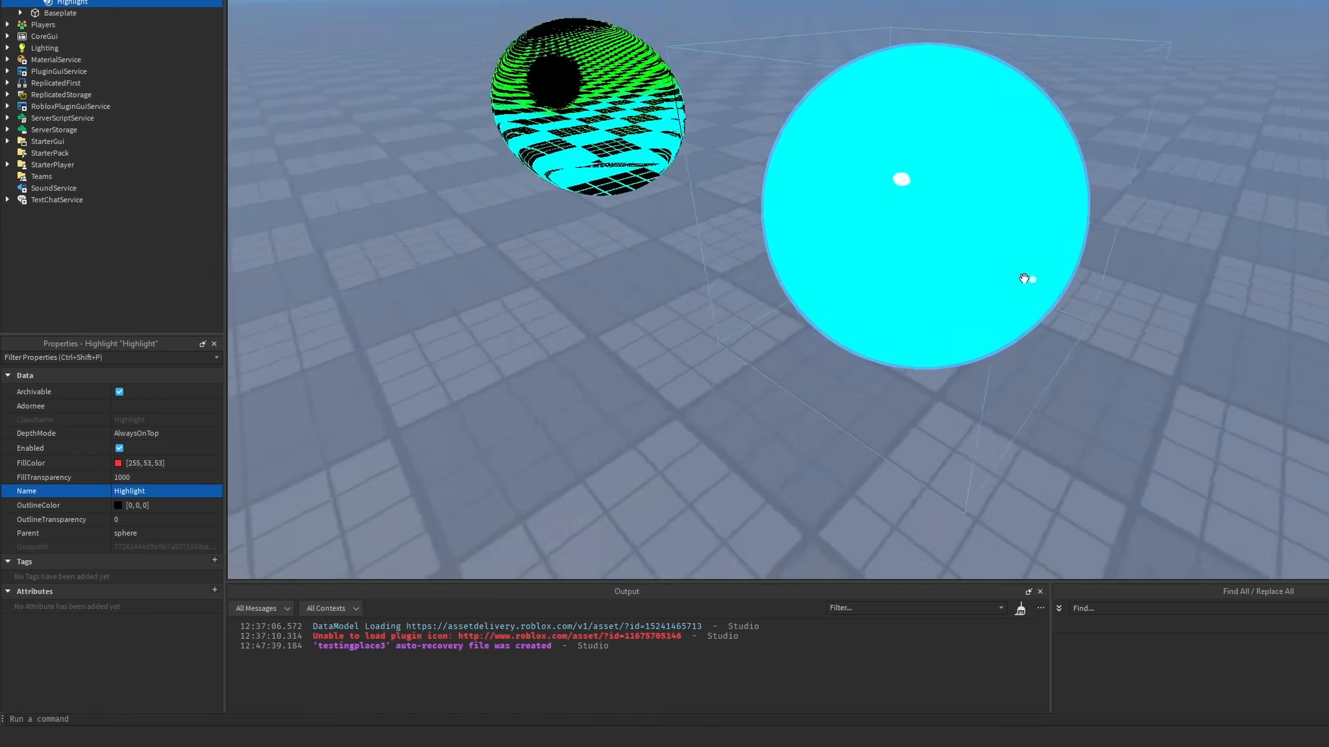
click(118, 462)
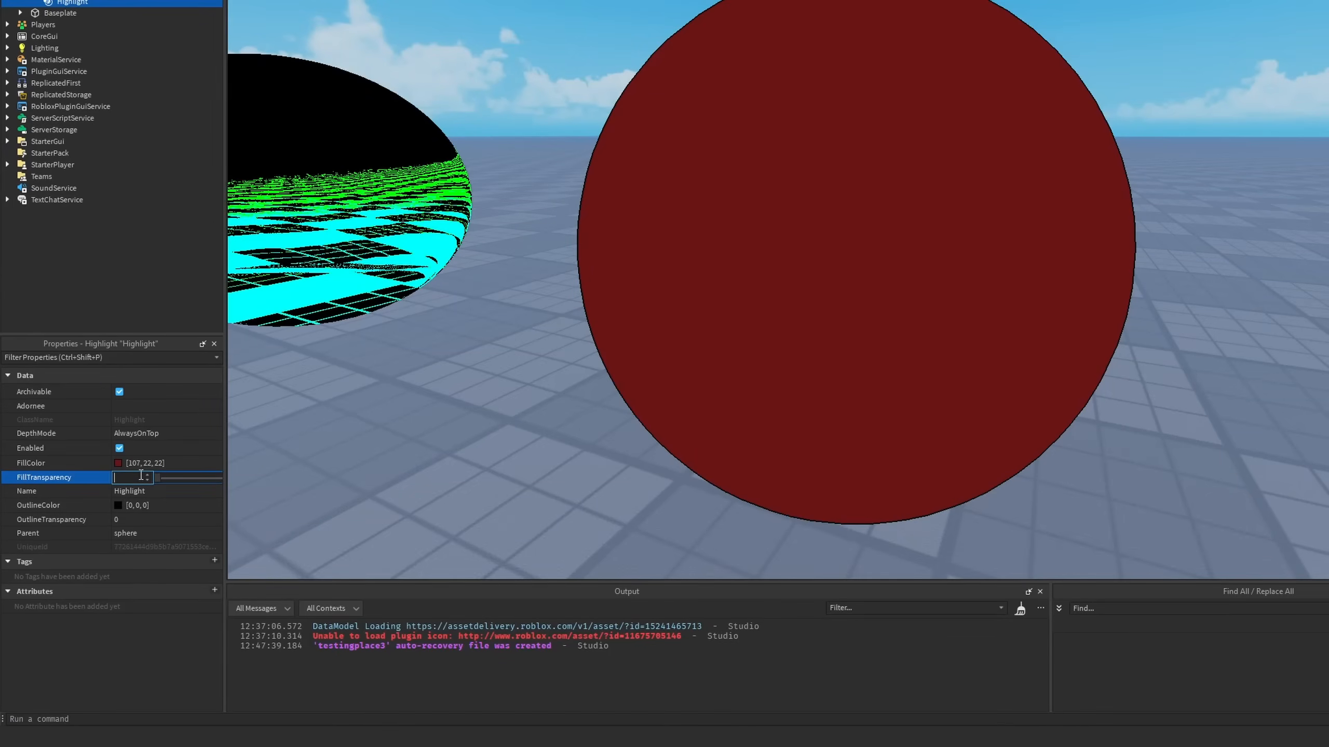
text(4)
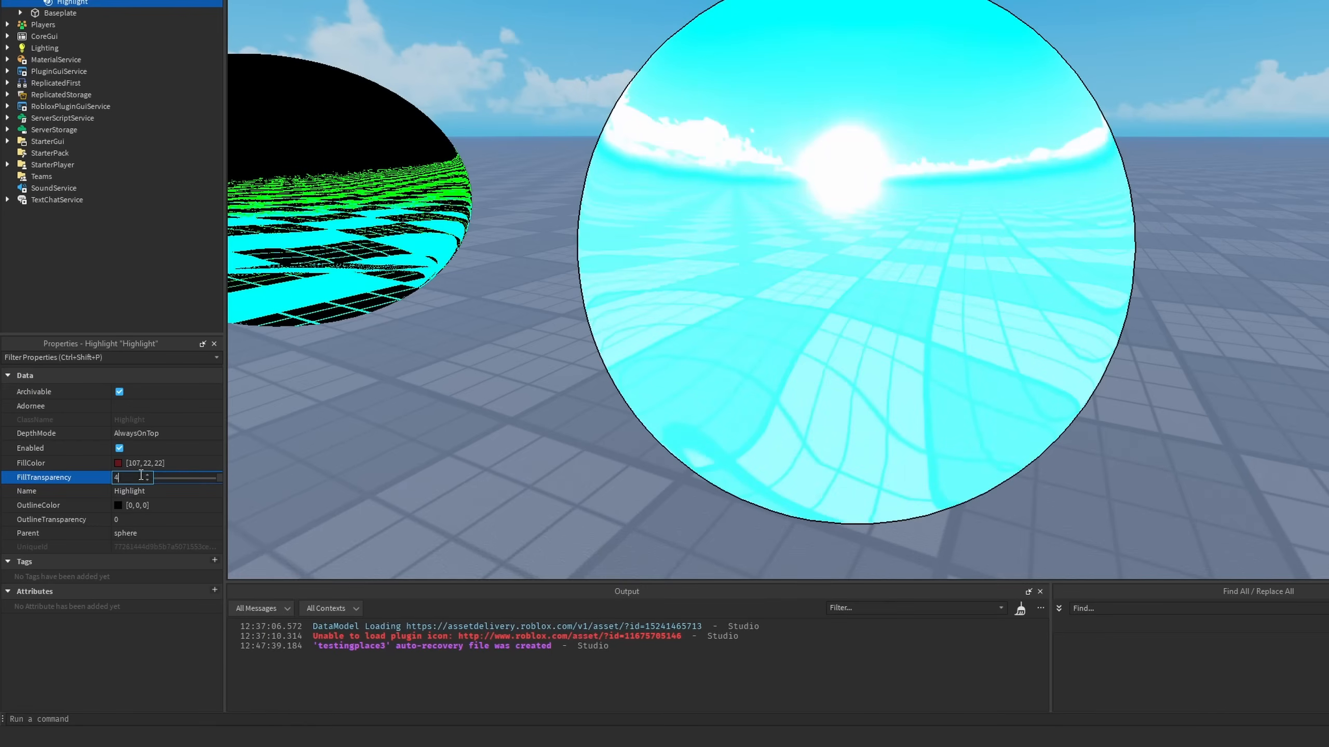
text(10)
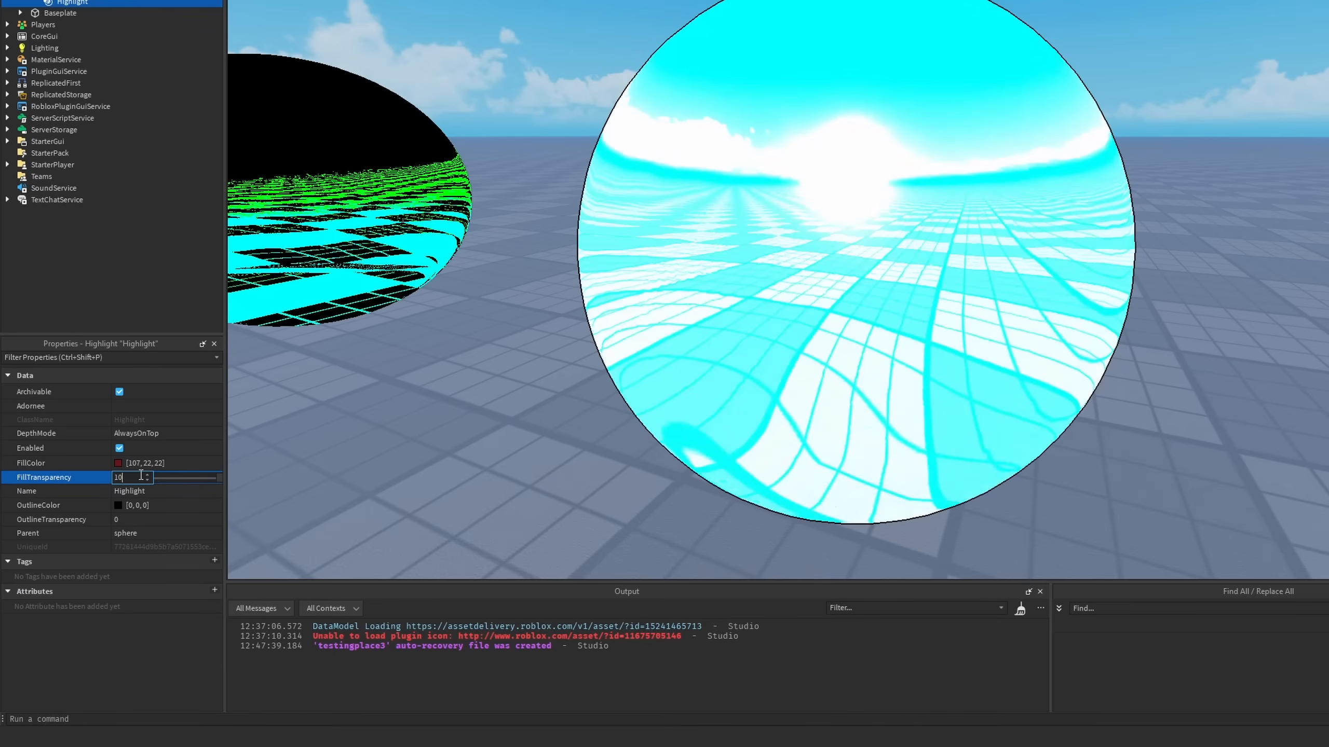
text(9999999952)
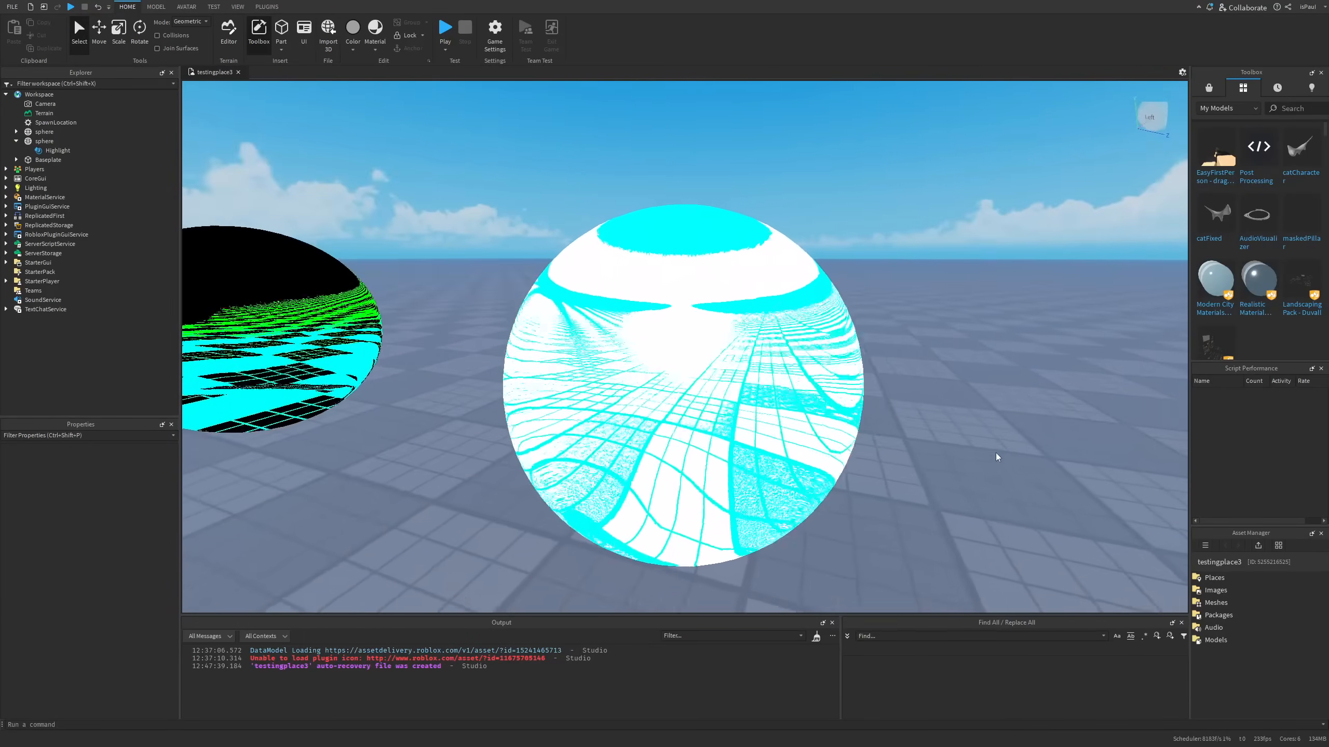
Try teal, dark red, bluish-green, yellow-green and dark purple Highlight fill colours.
click(94, 520)
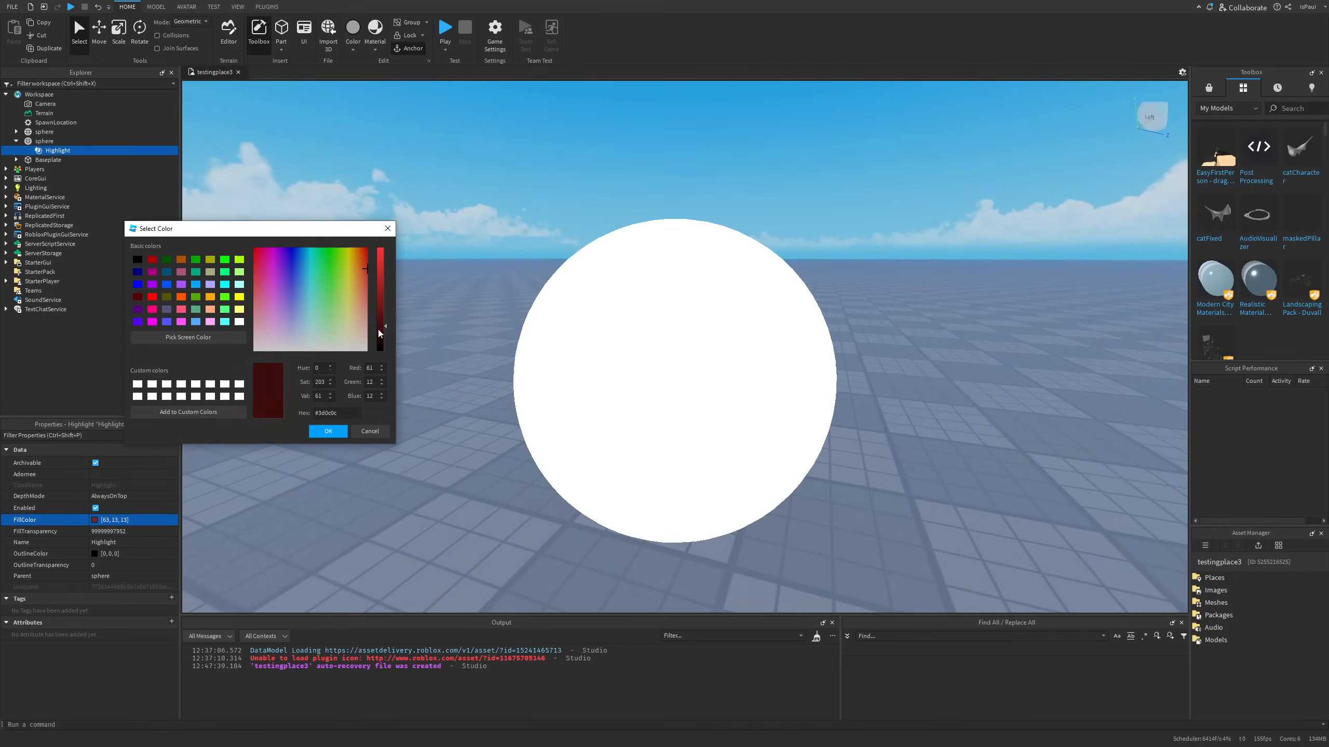
click(327, 432)
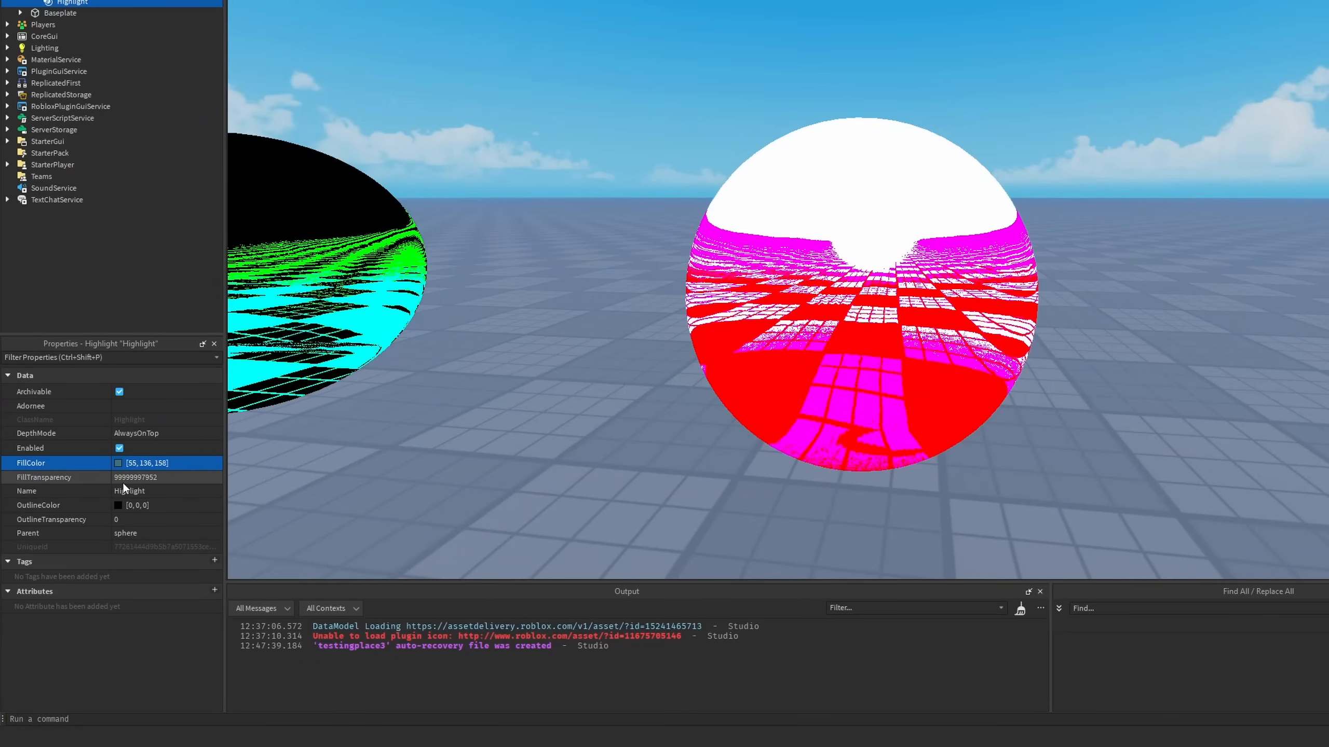
mouse_move(176, 484)
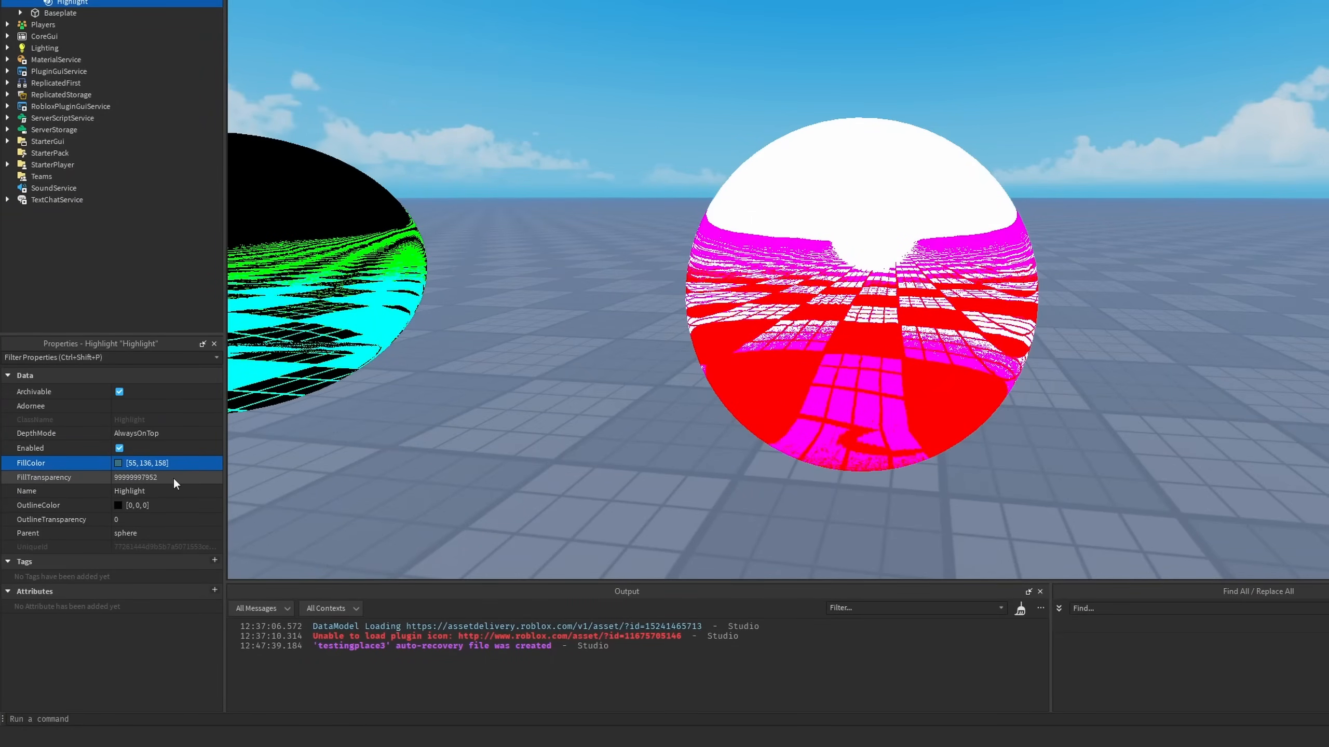
click(119, 462)
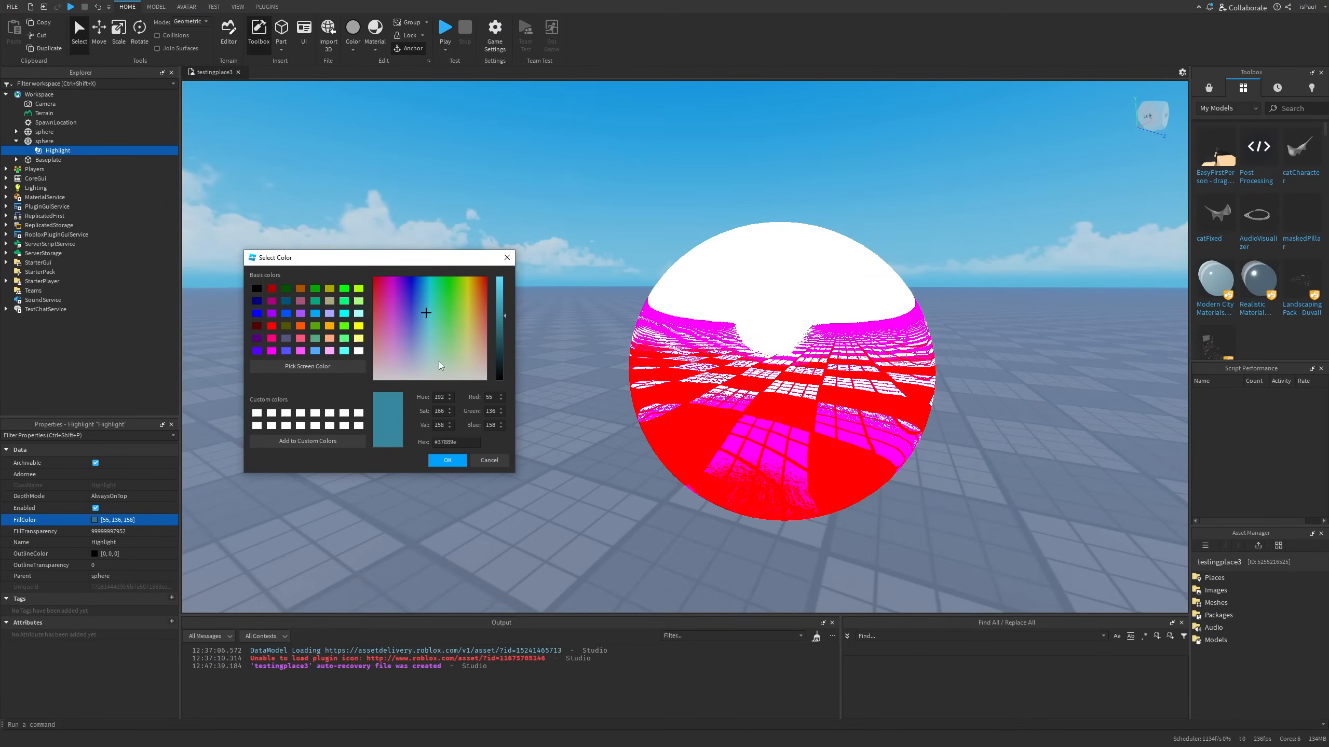
click(447, 460)
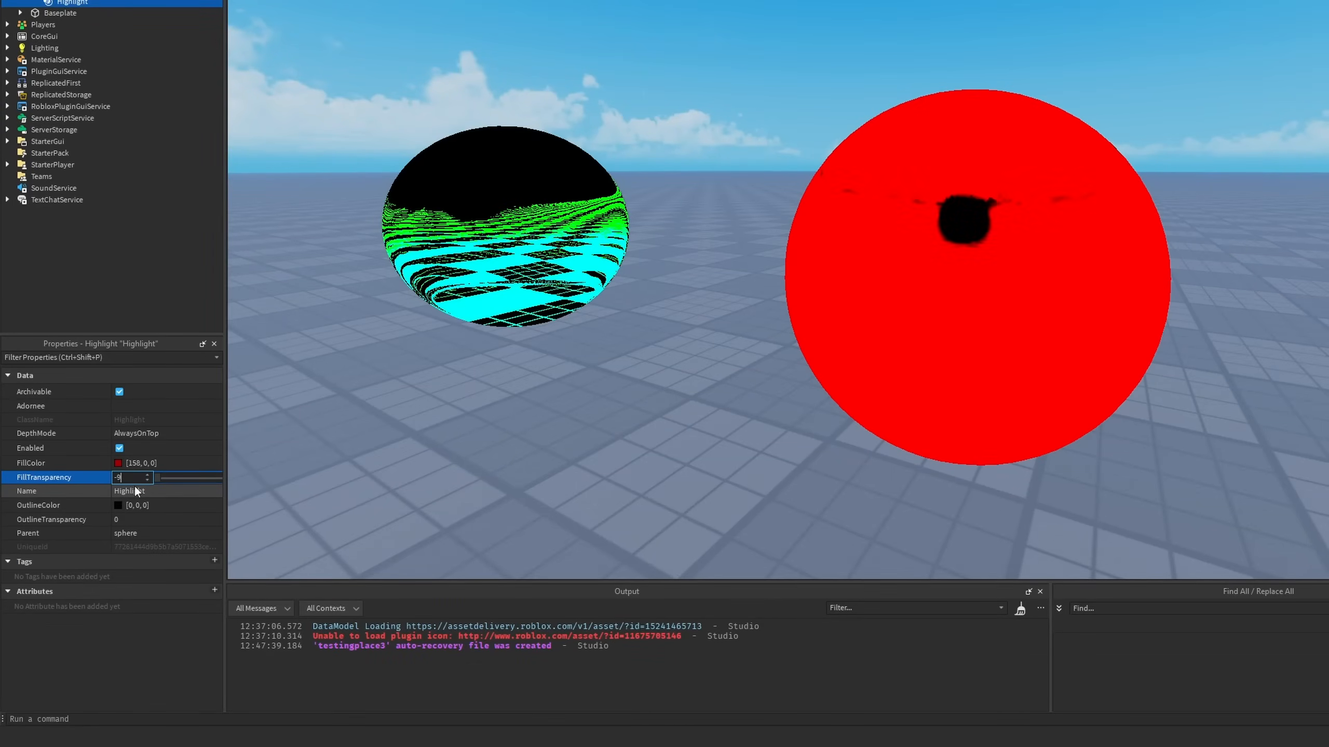
click(119, 462)
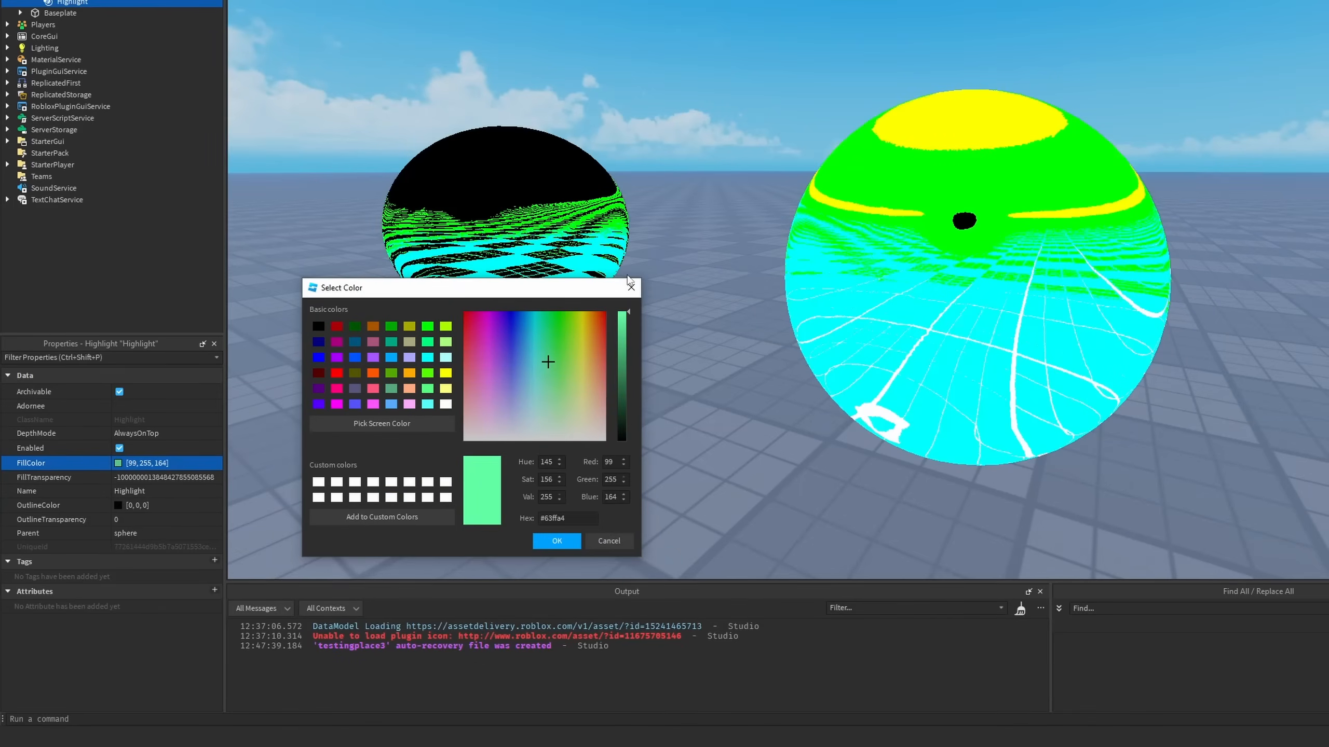
click(542, 338)
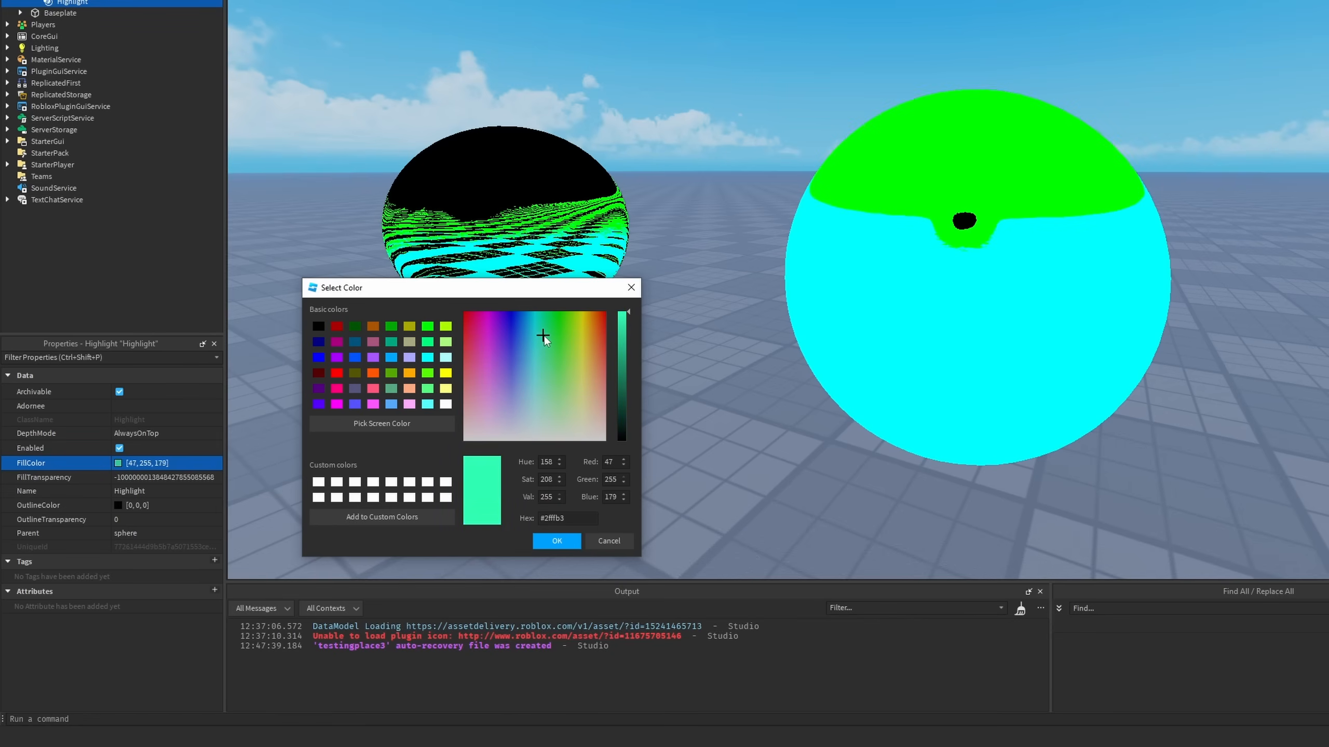
click(563, 350)
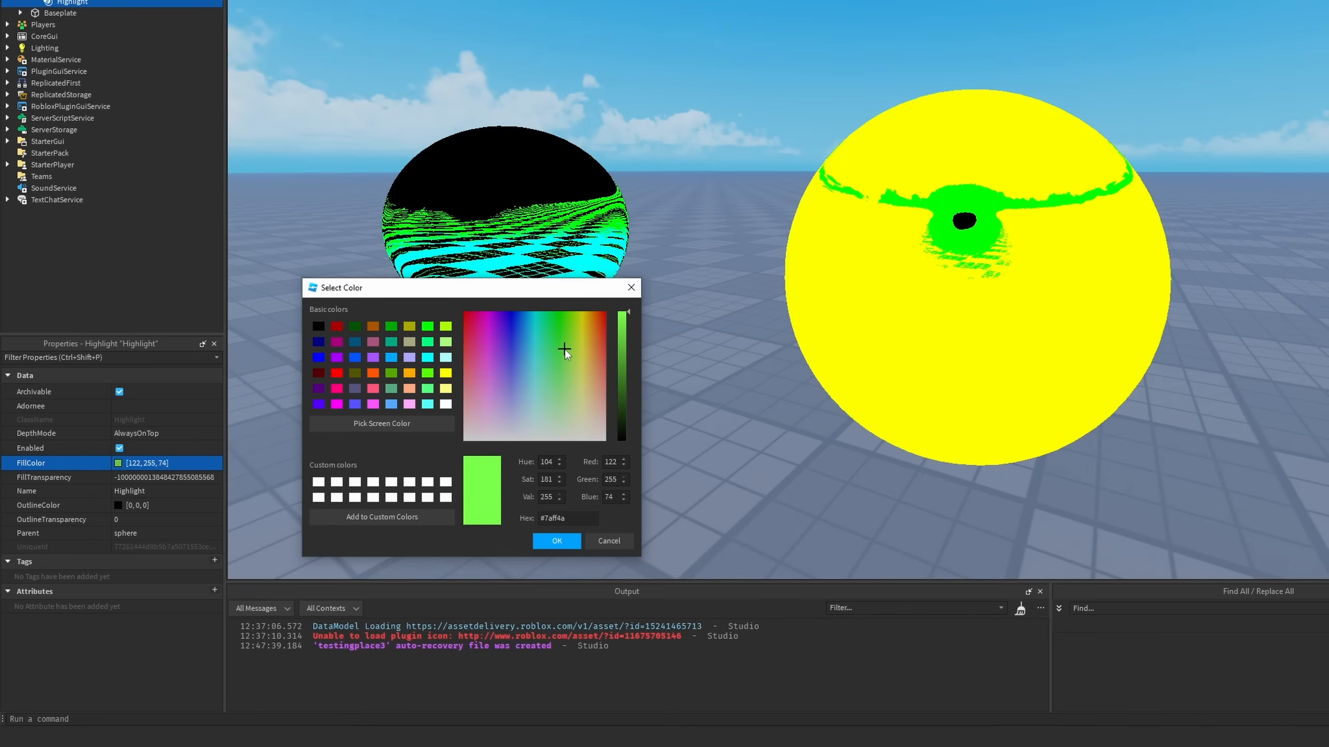
click(503, 363)
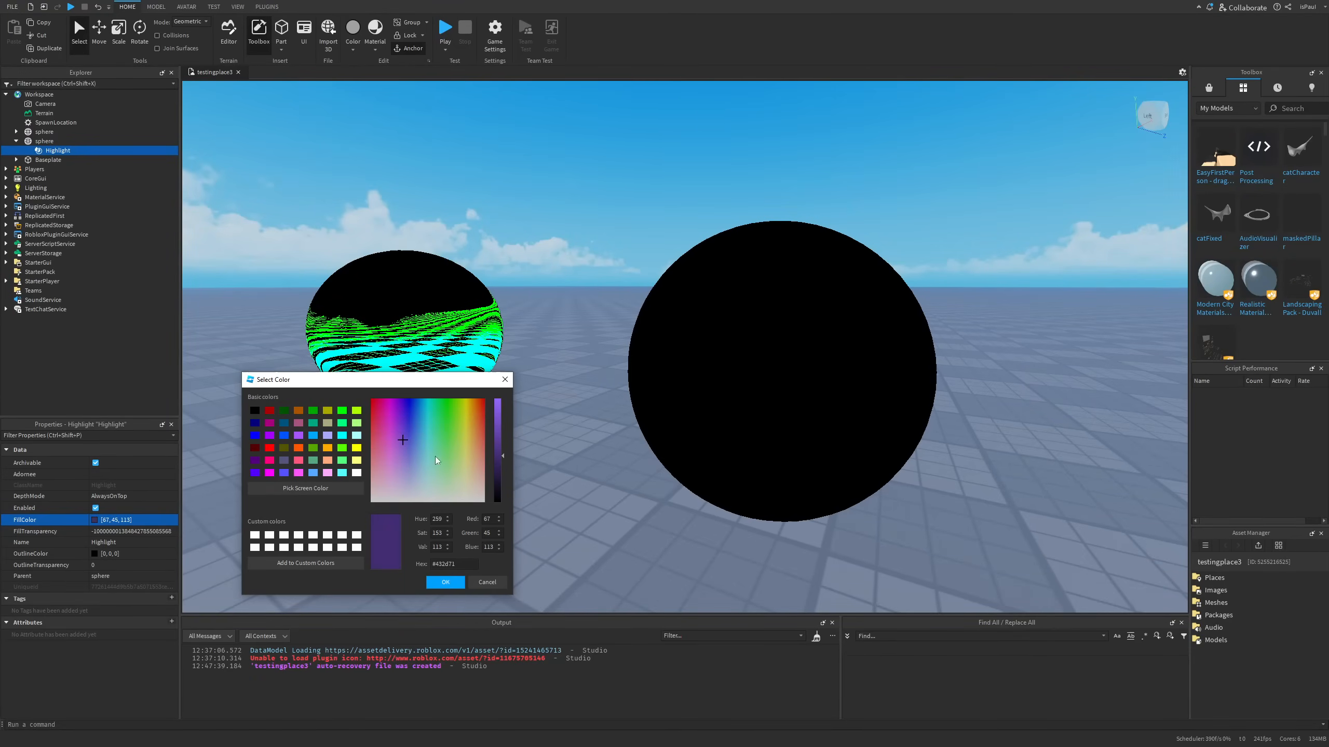
Set the Highlight fill to dark teal (35,127,147), rendering the sphere black and green.
click(414, 436)
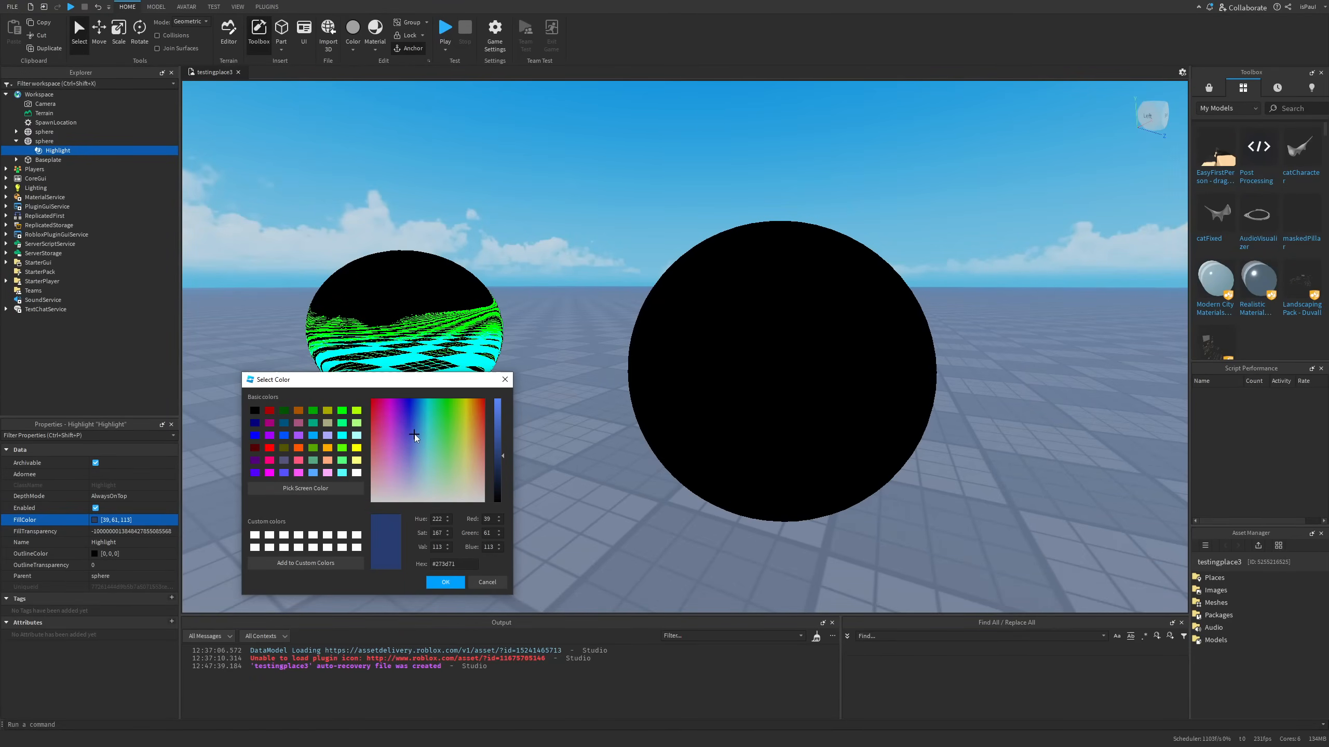
click(445, 582)
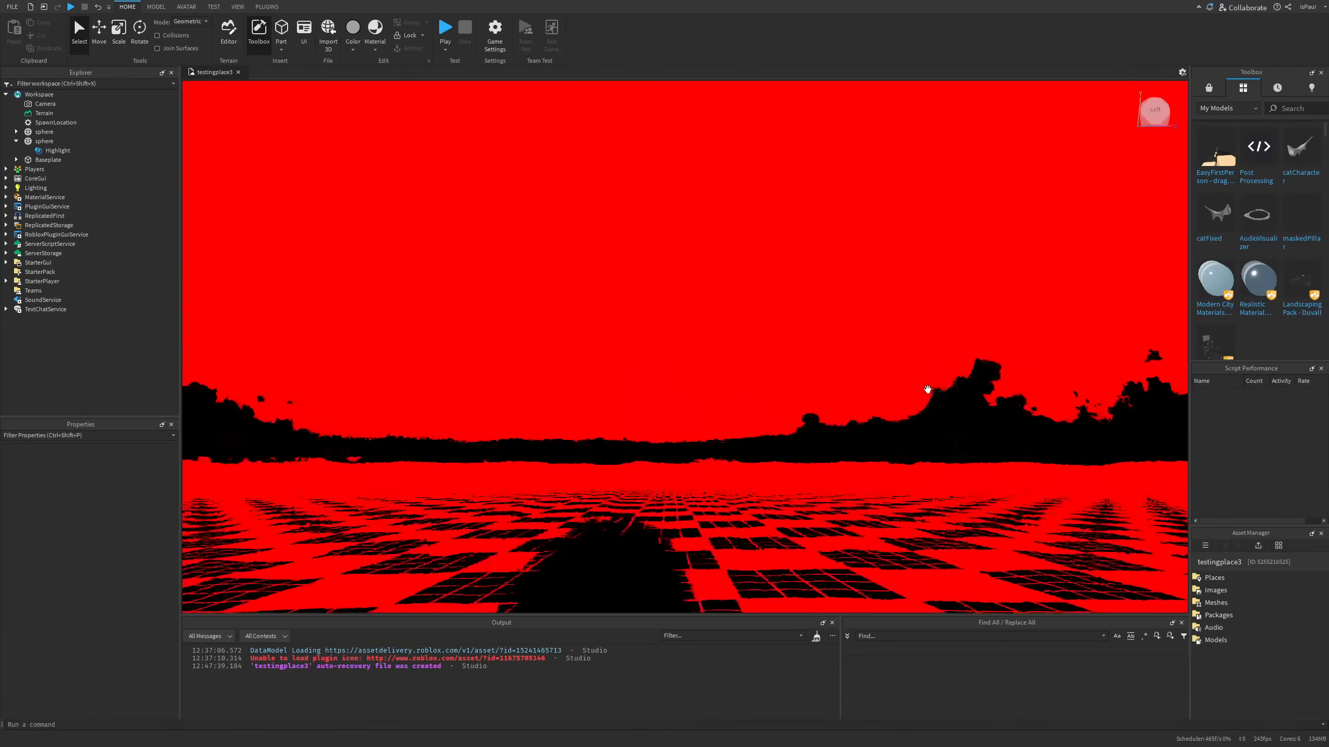
click(95, 519)
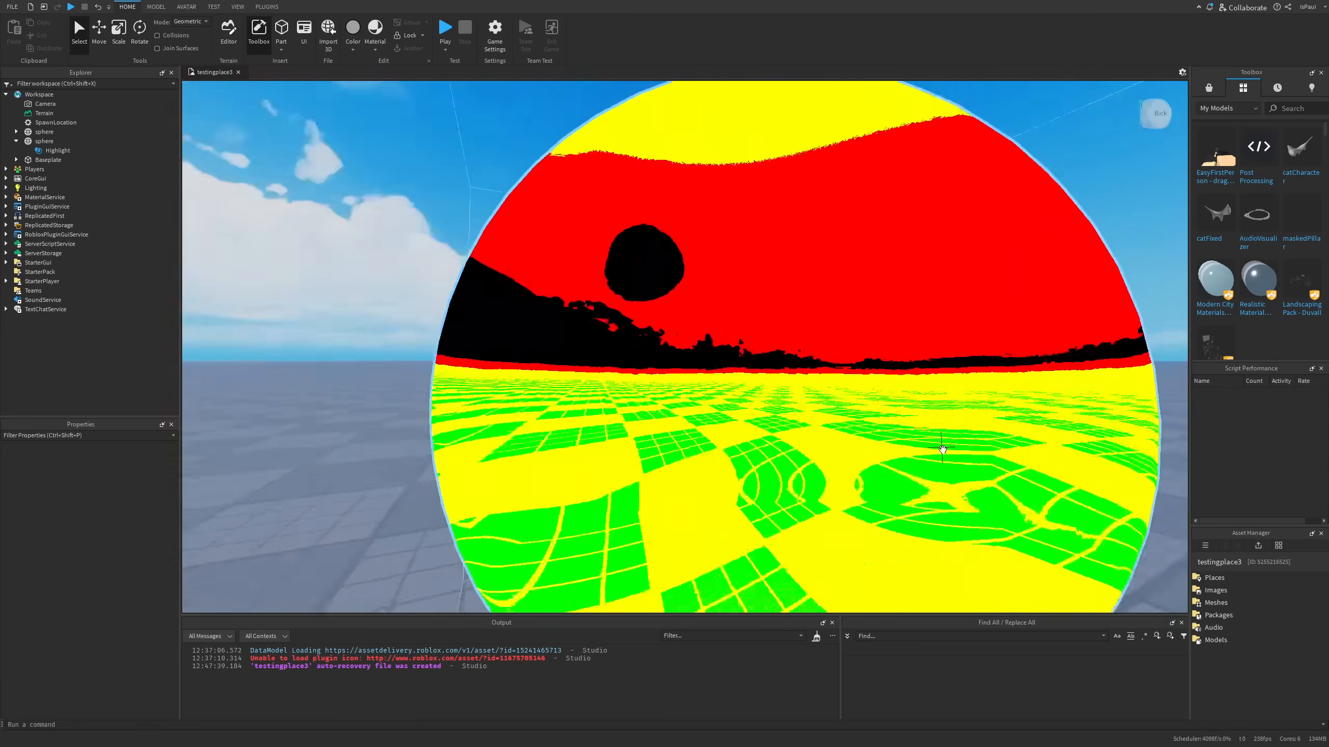
click(119, 519)
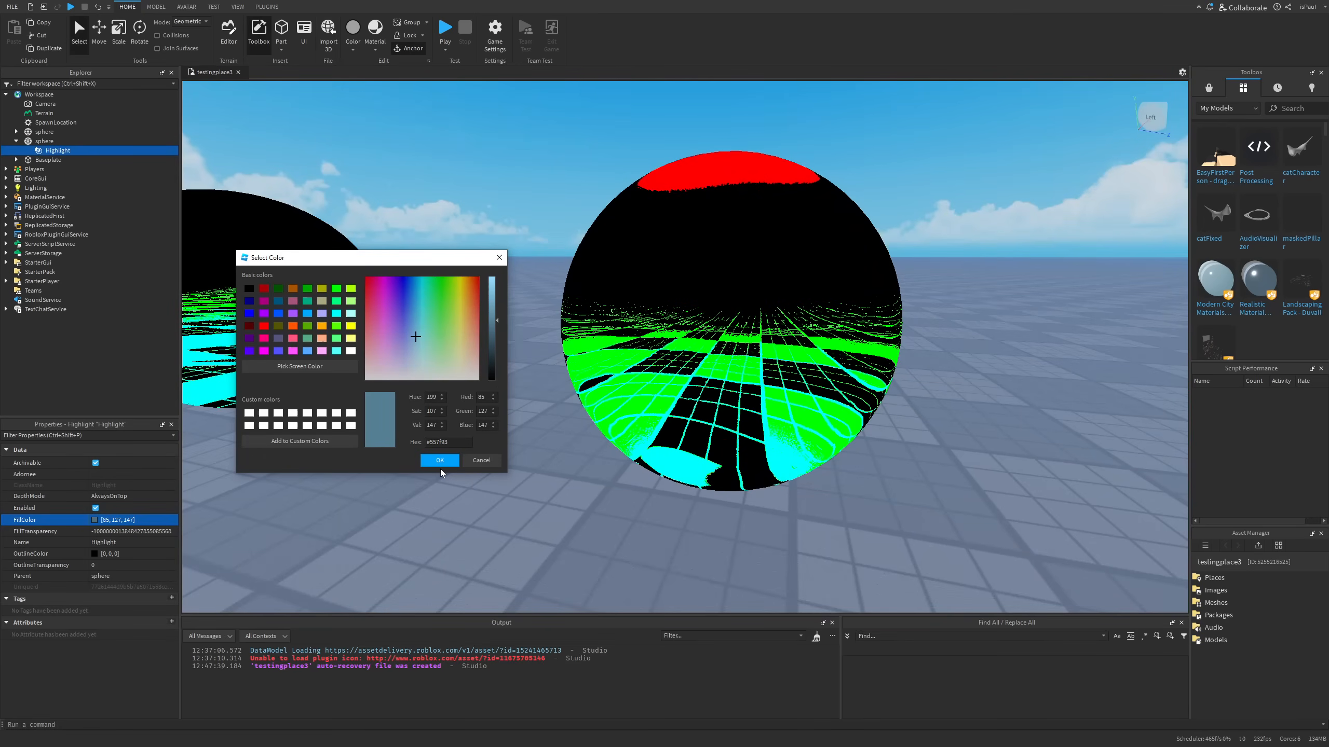
click(439, 461)
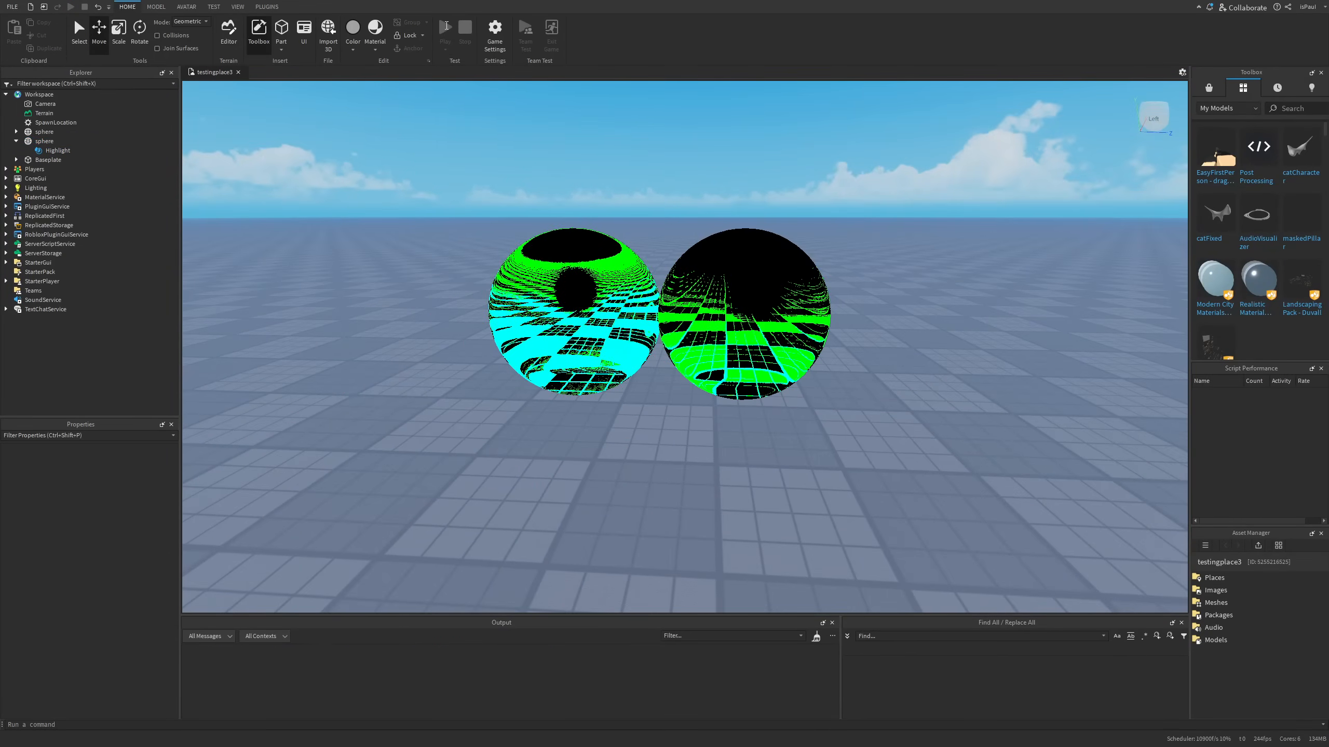
Start a playtest and select the isPaul character model in Explorer.
click(444, 28)
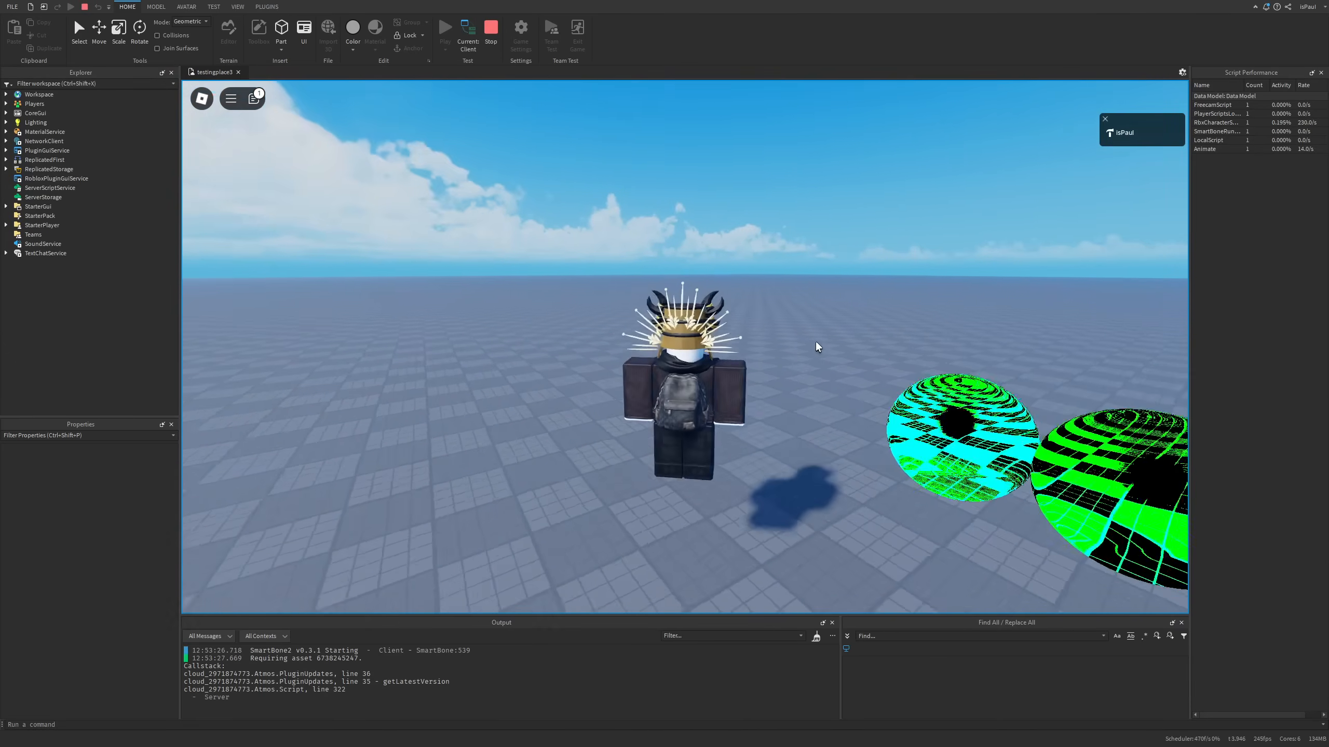
click(6, 94)
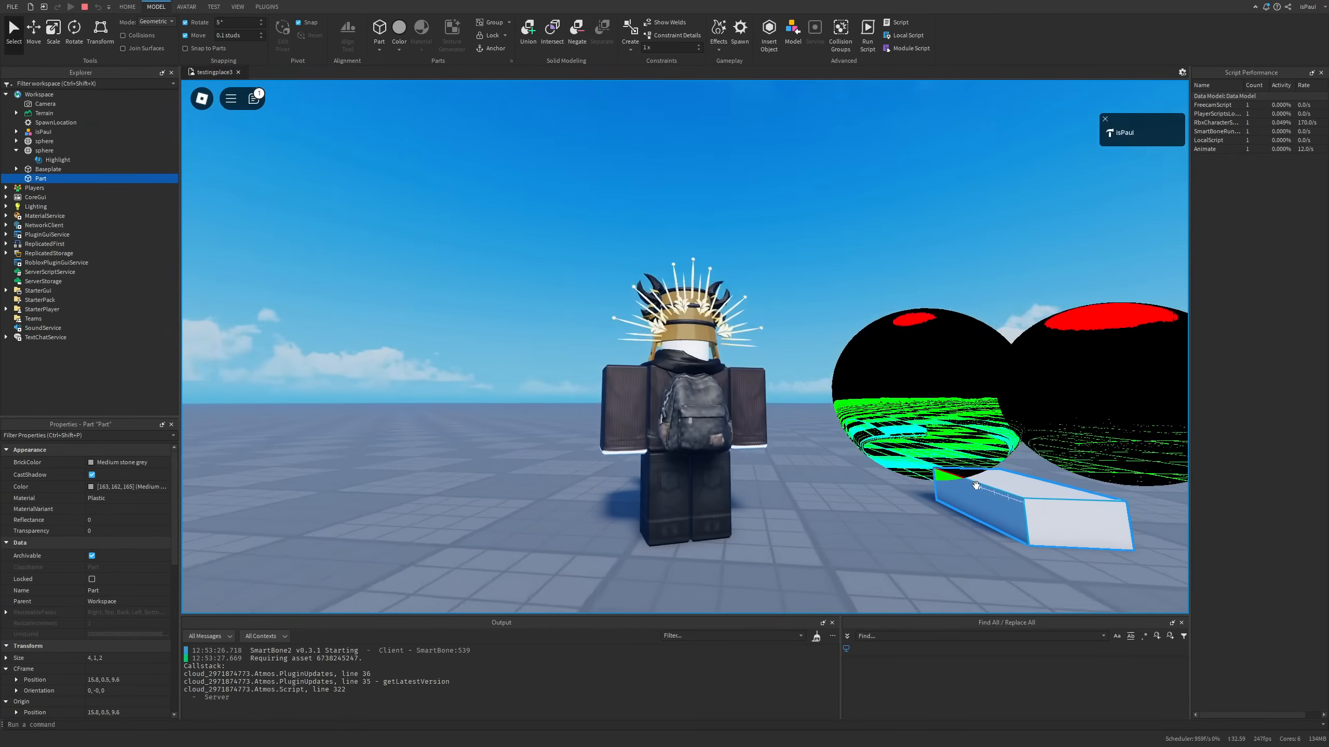
click(446, 34)
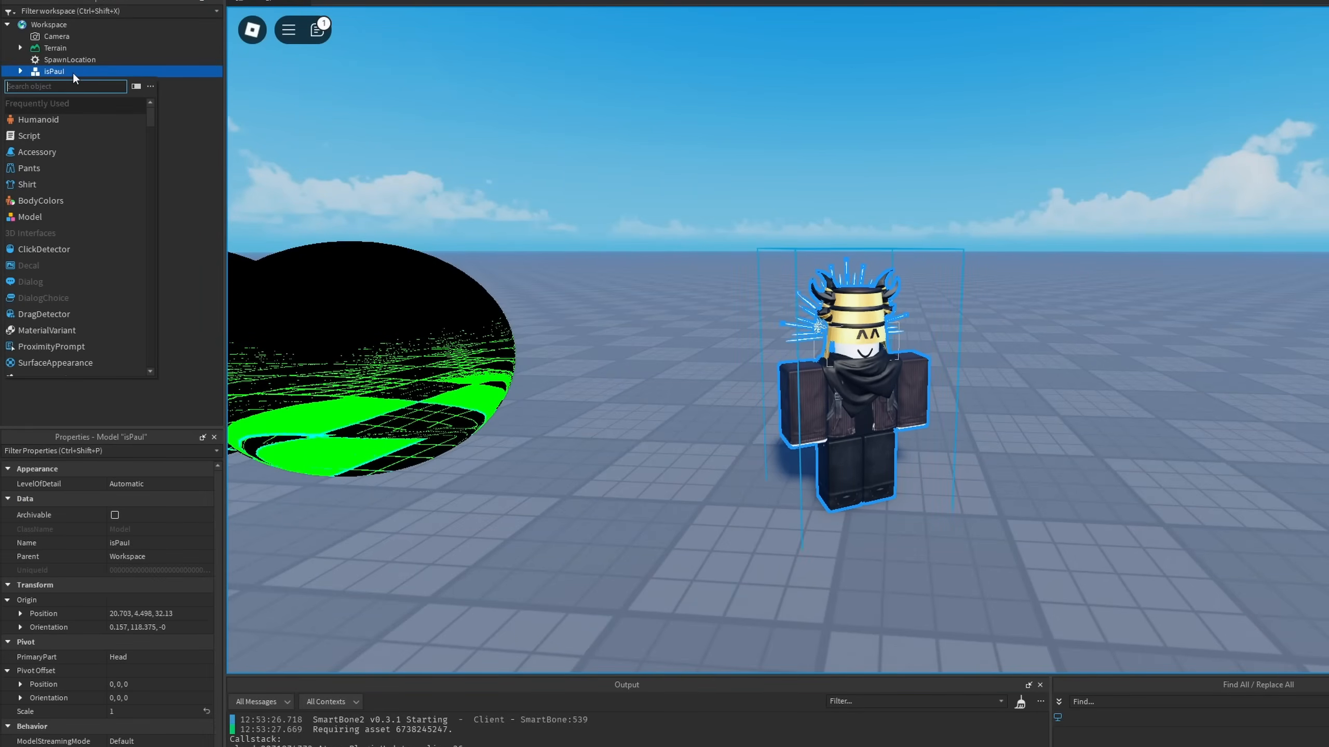
Add a Highlight to isPaul with a red fill and fill transparency -999999.
click(19, 71)
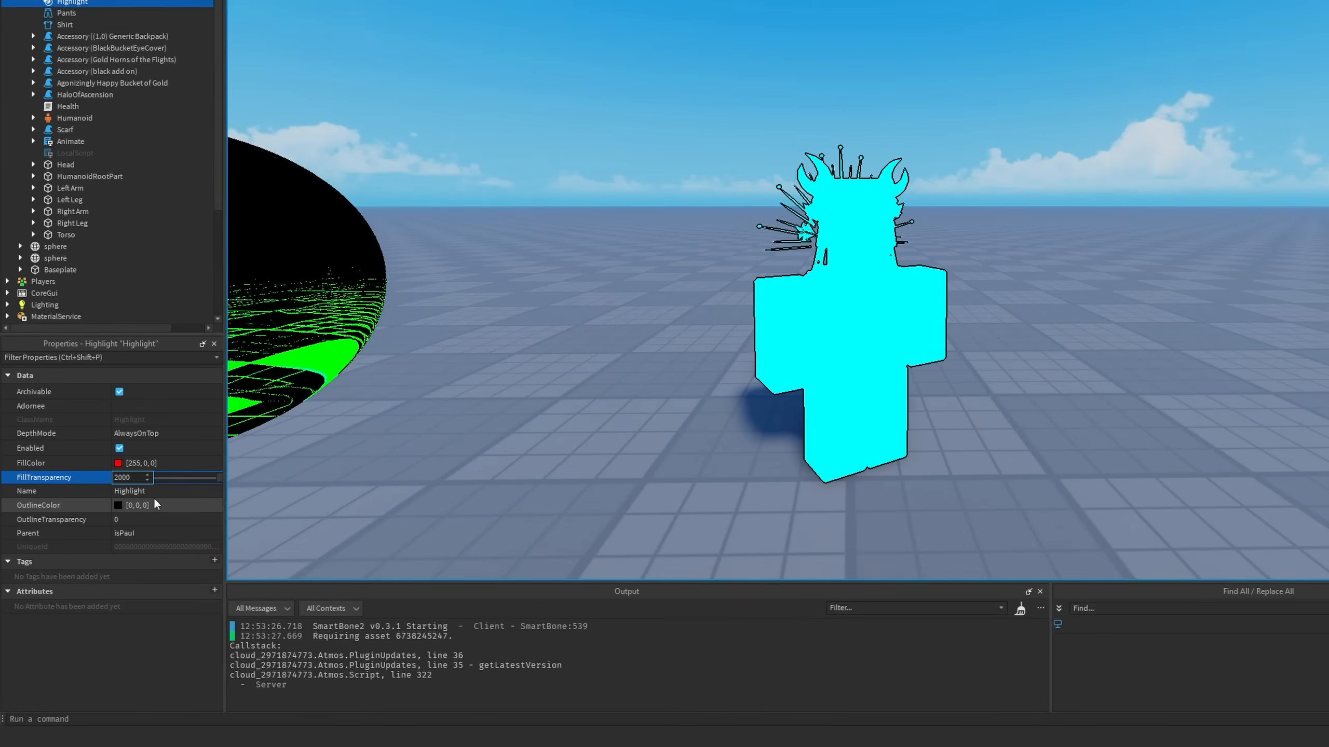
click(43, 462)
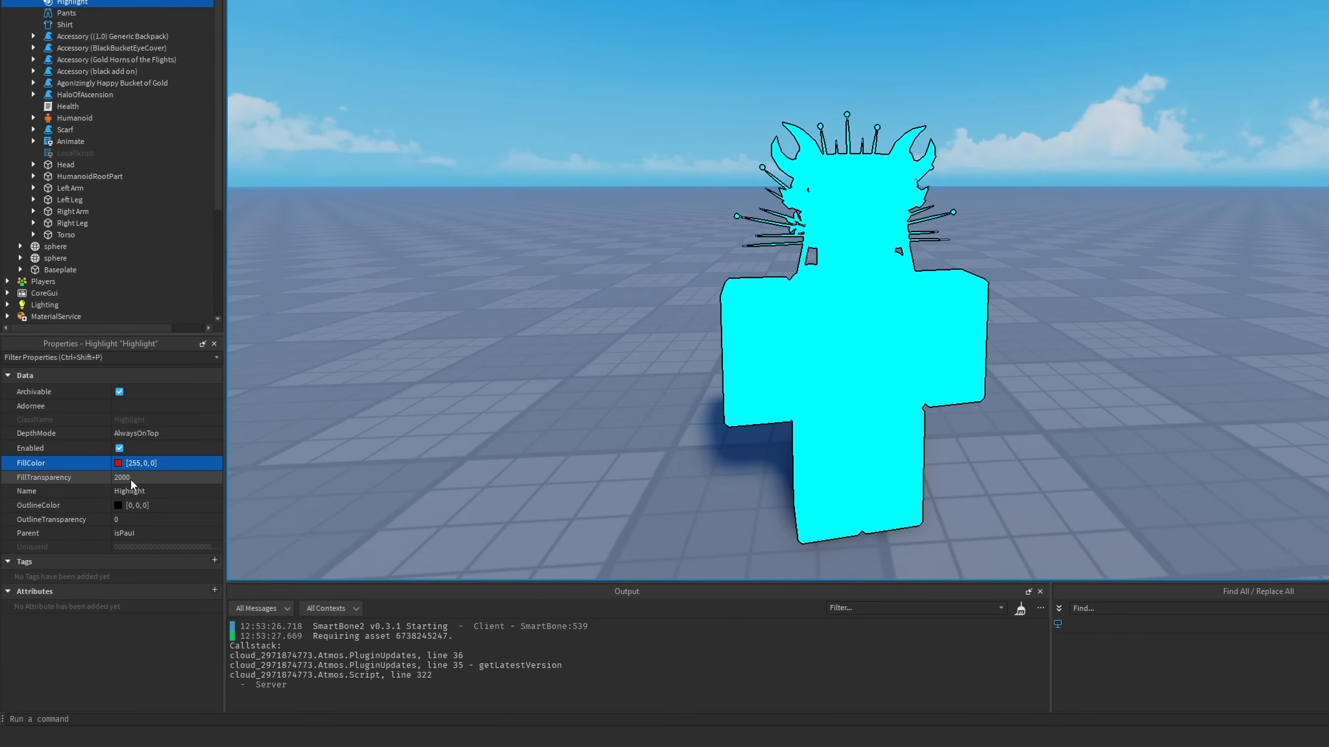
click(118, 462)
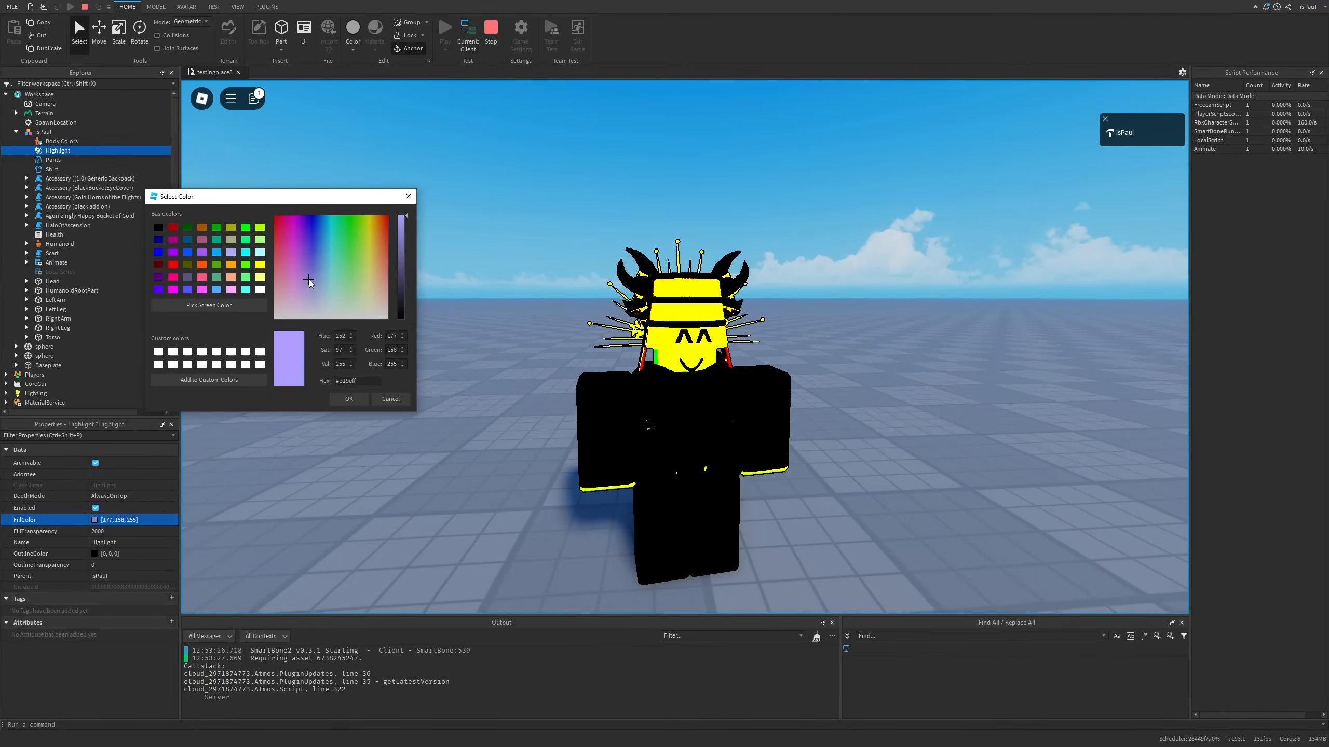
click(328, 251)
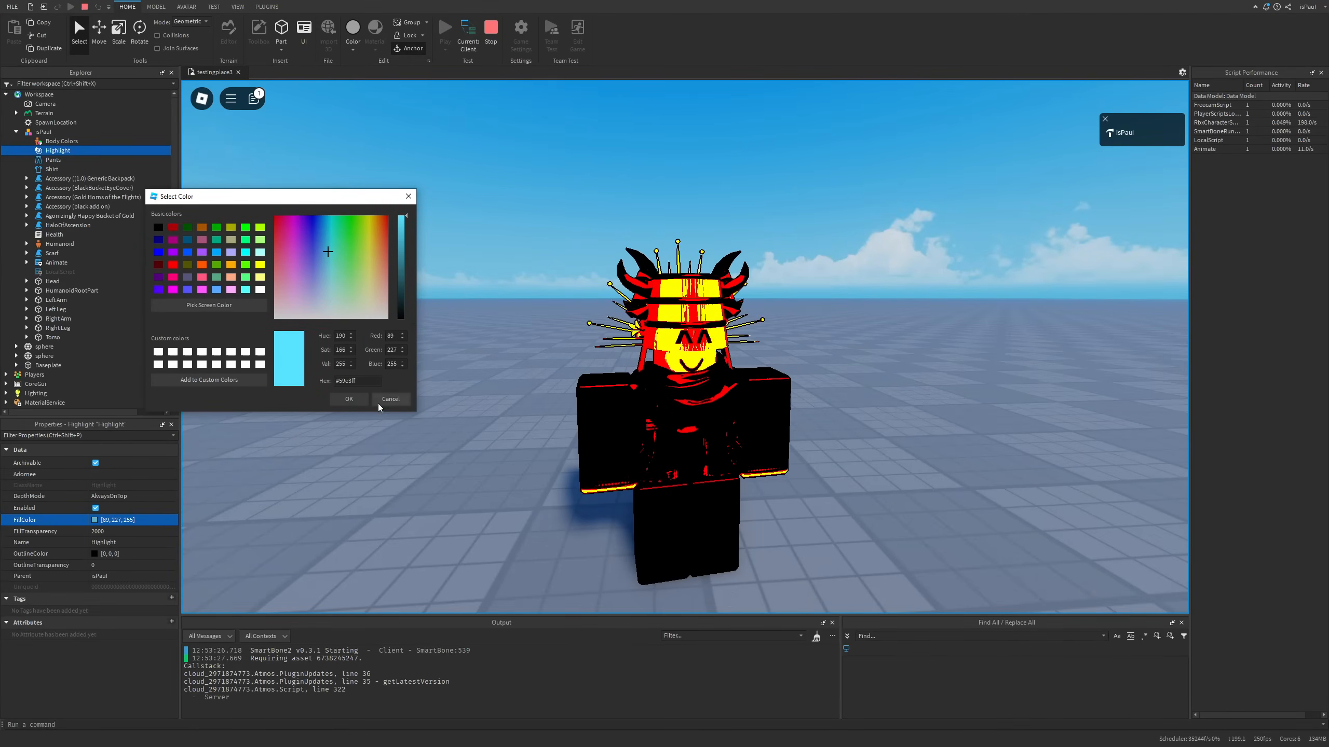
click(347, 399)
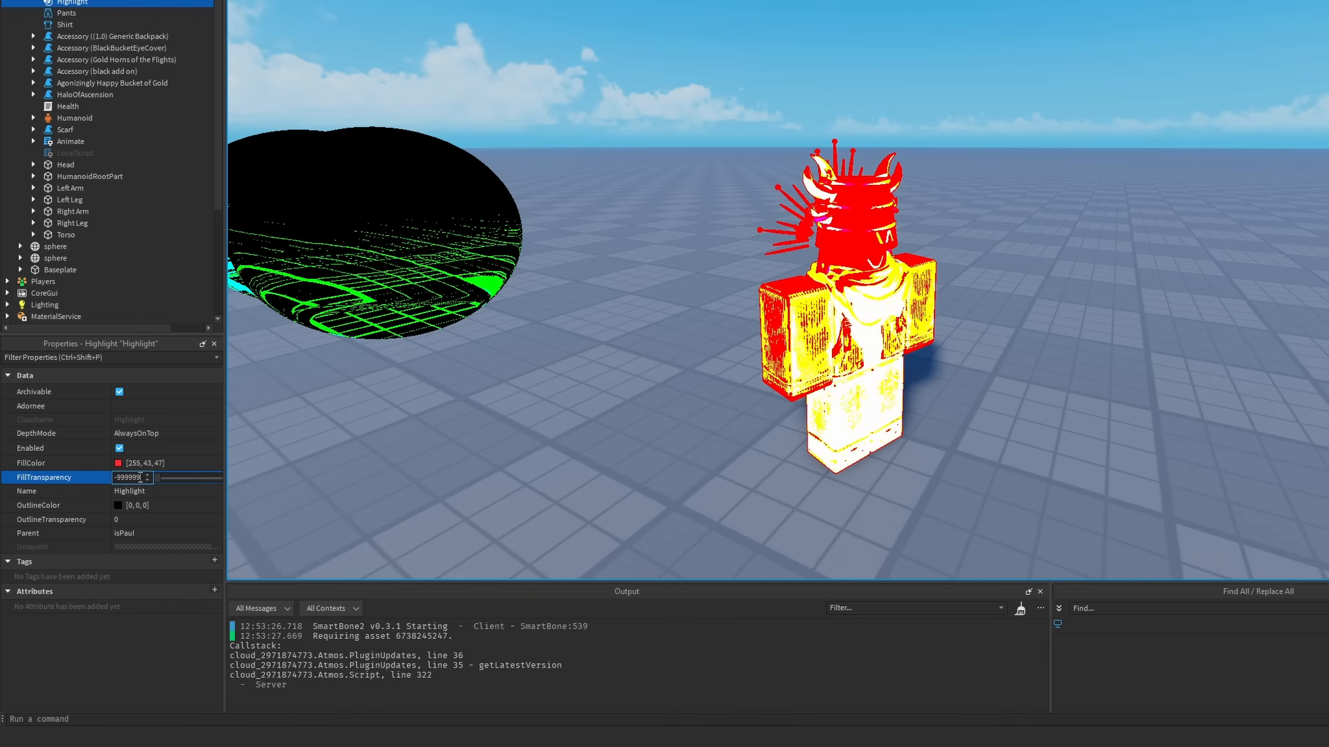
click(117, 462)
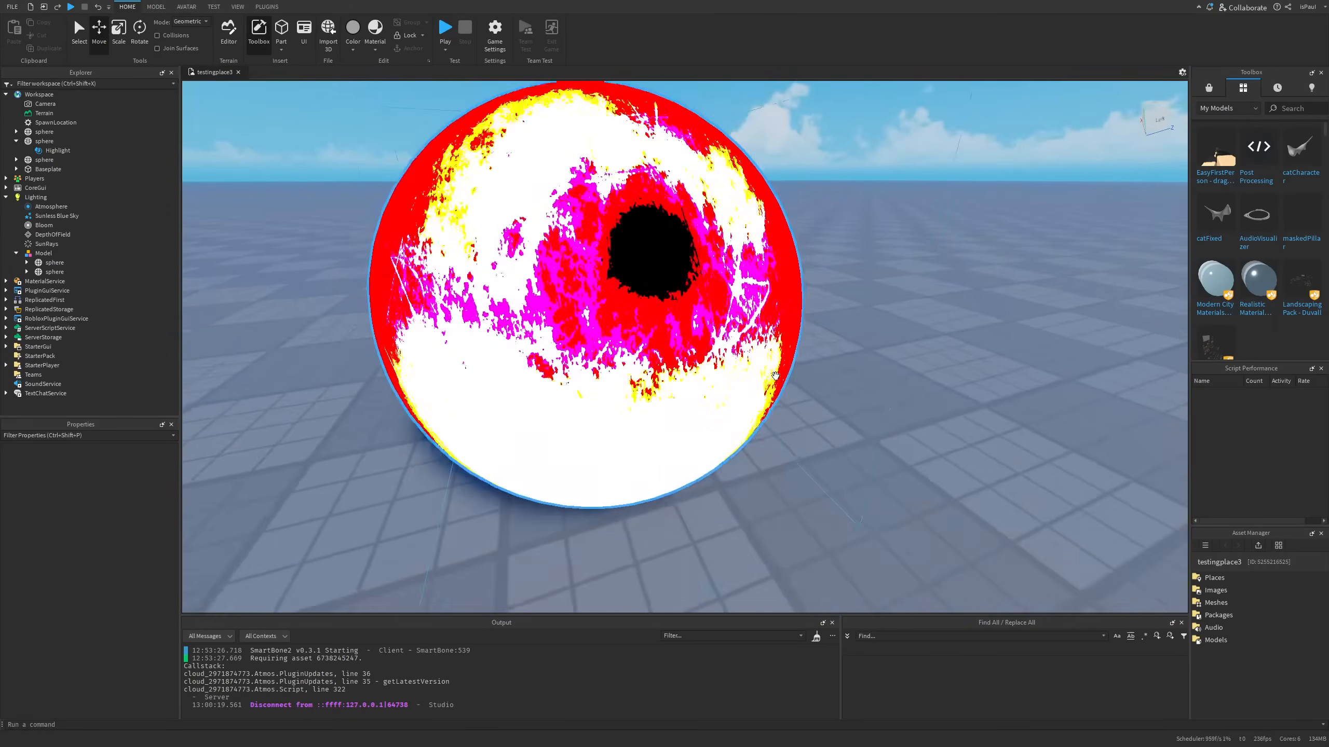
Delete the sphere's PBR_Metal2 SurfaceAppearance.
click(77, 211)
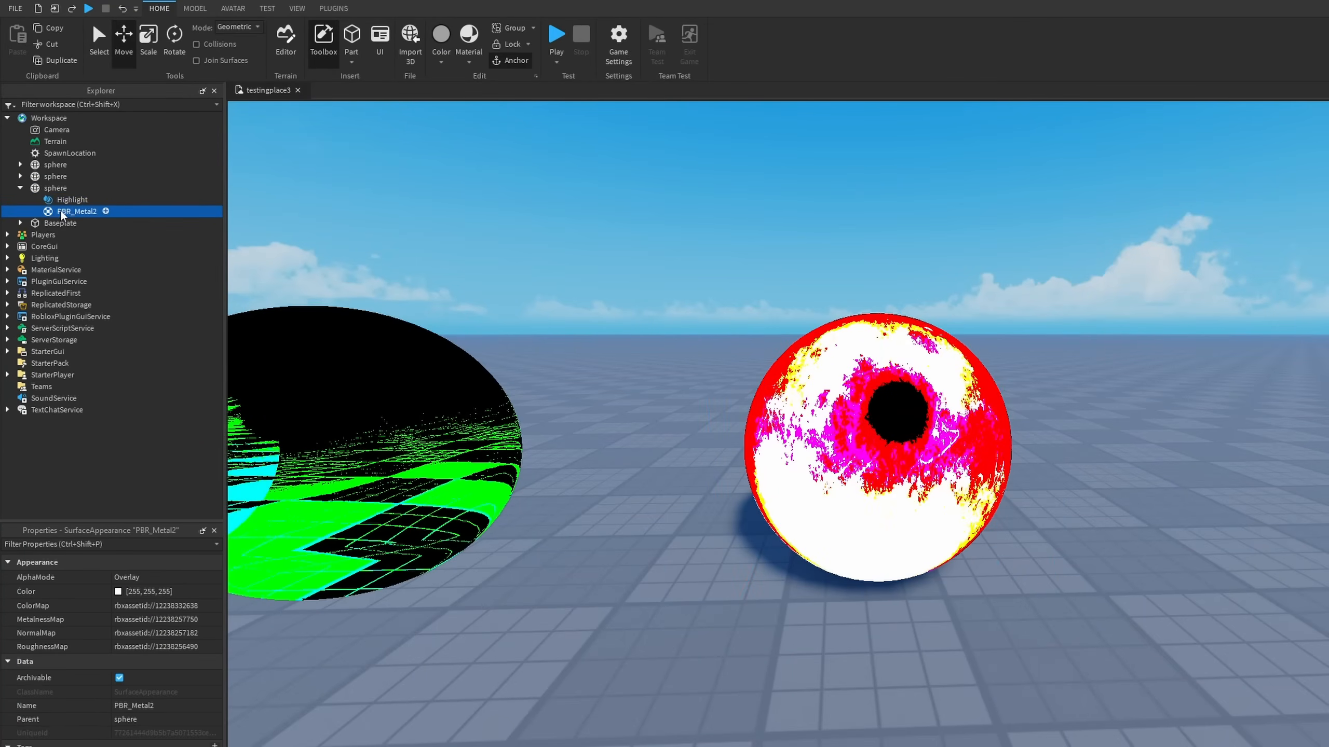
mouse_move(1094, 505)
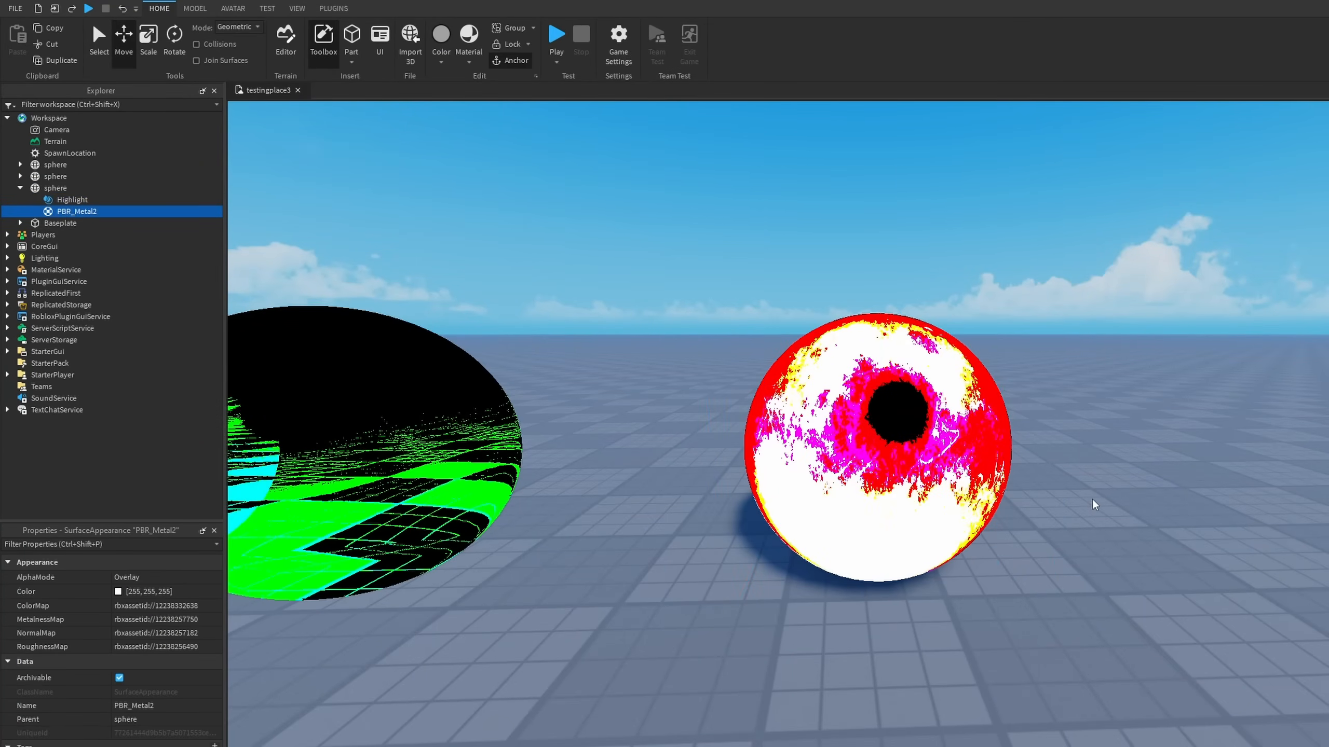
click(555, 35)
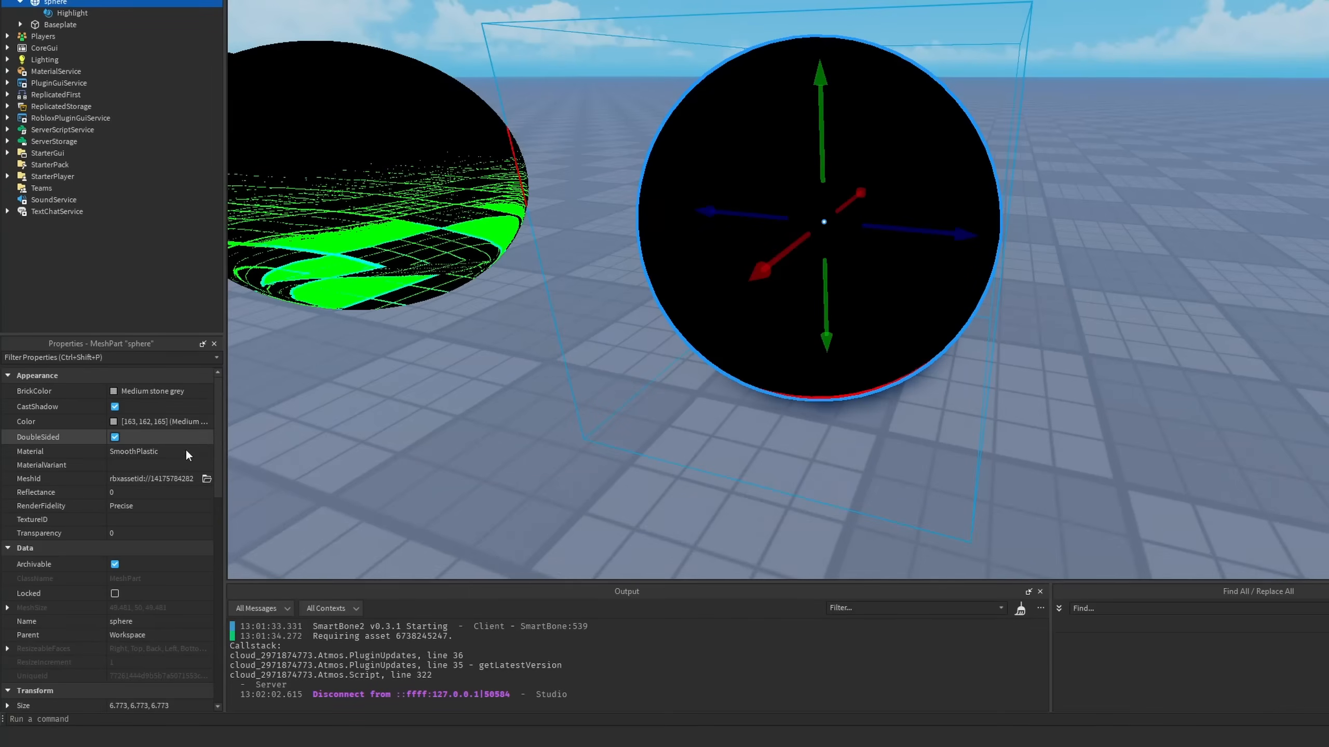
Try Basalt, Cobblestone, cracked lava, ForceField, Granite and Marble materials on the sphere.
click(157, 451)
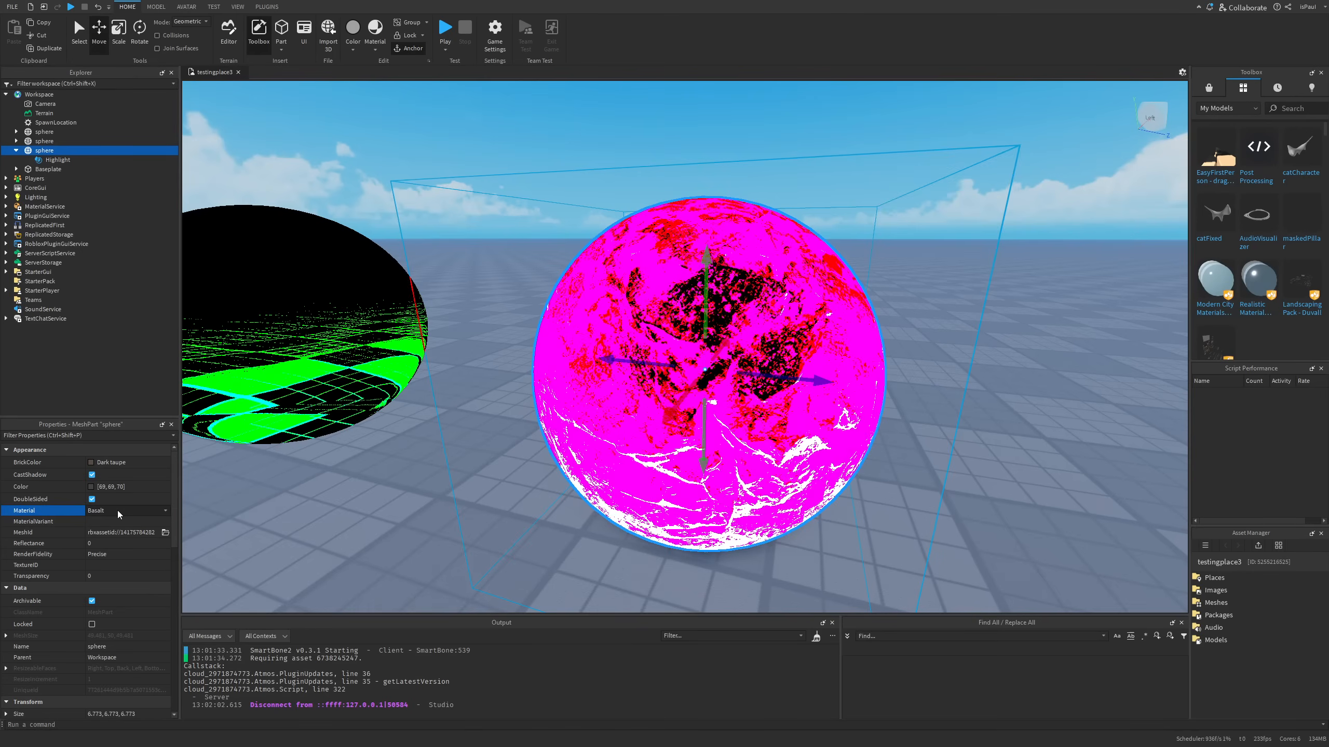
click(126, 510)
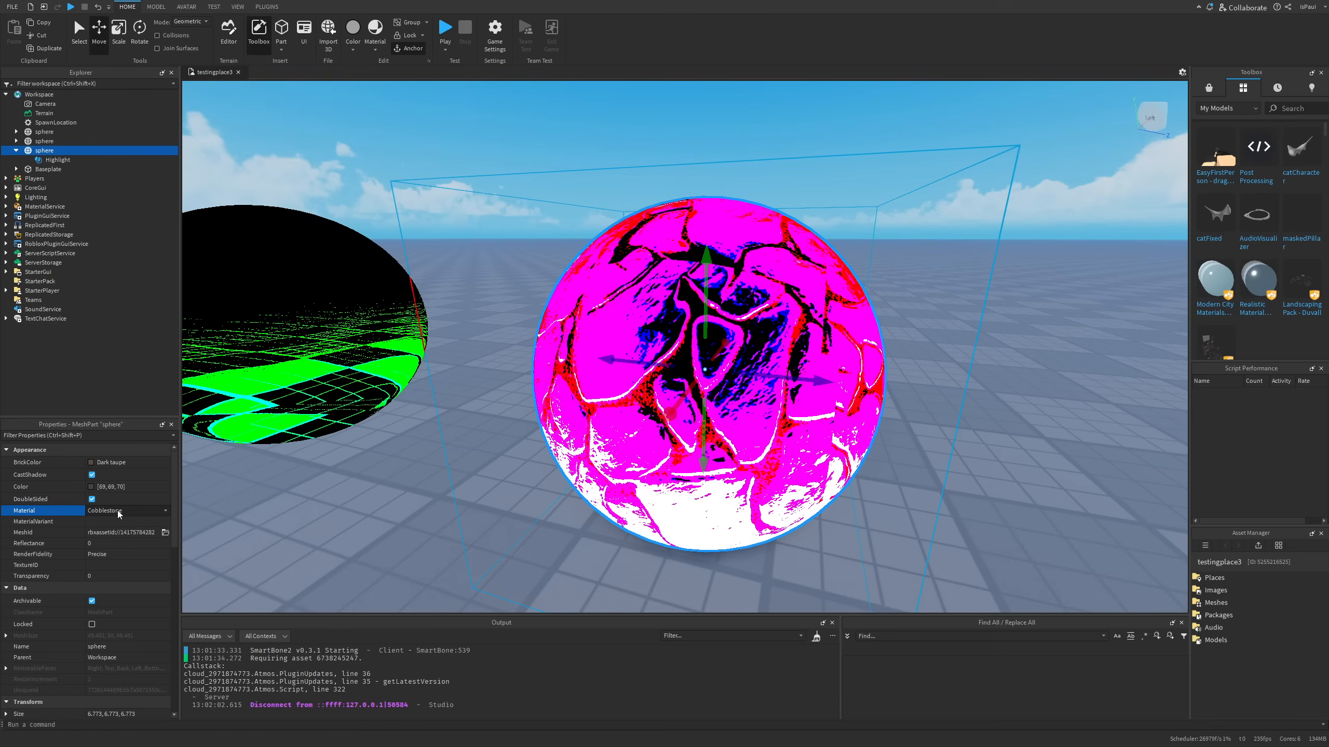
click(127, 511)
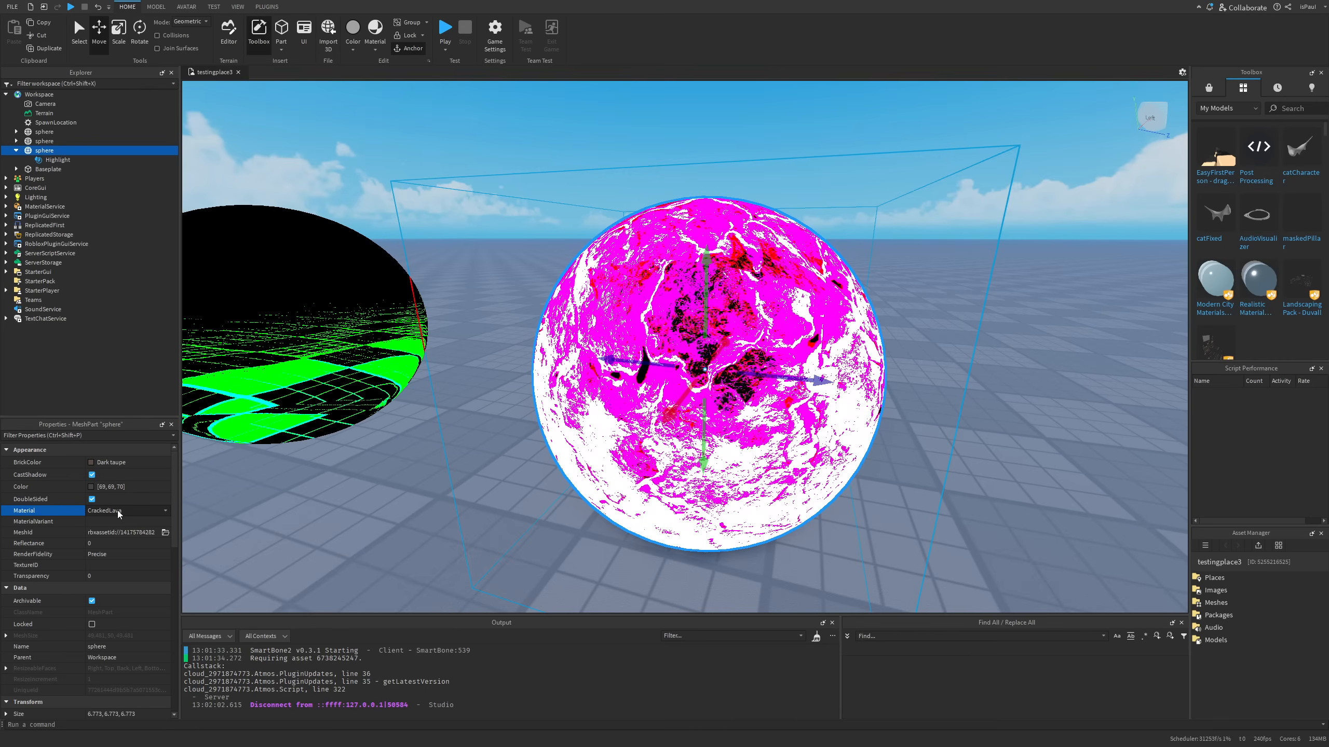
click(119, 511)
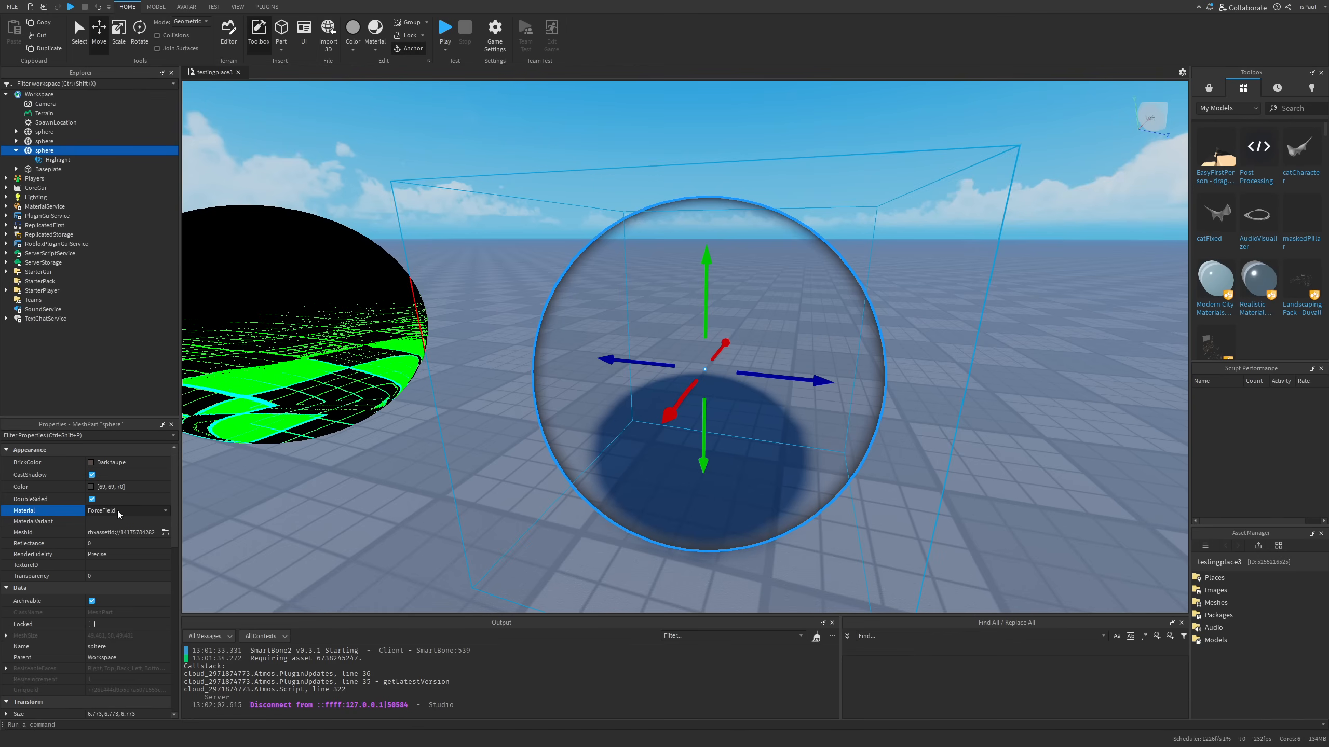
click(127, 510)
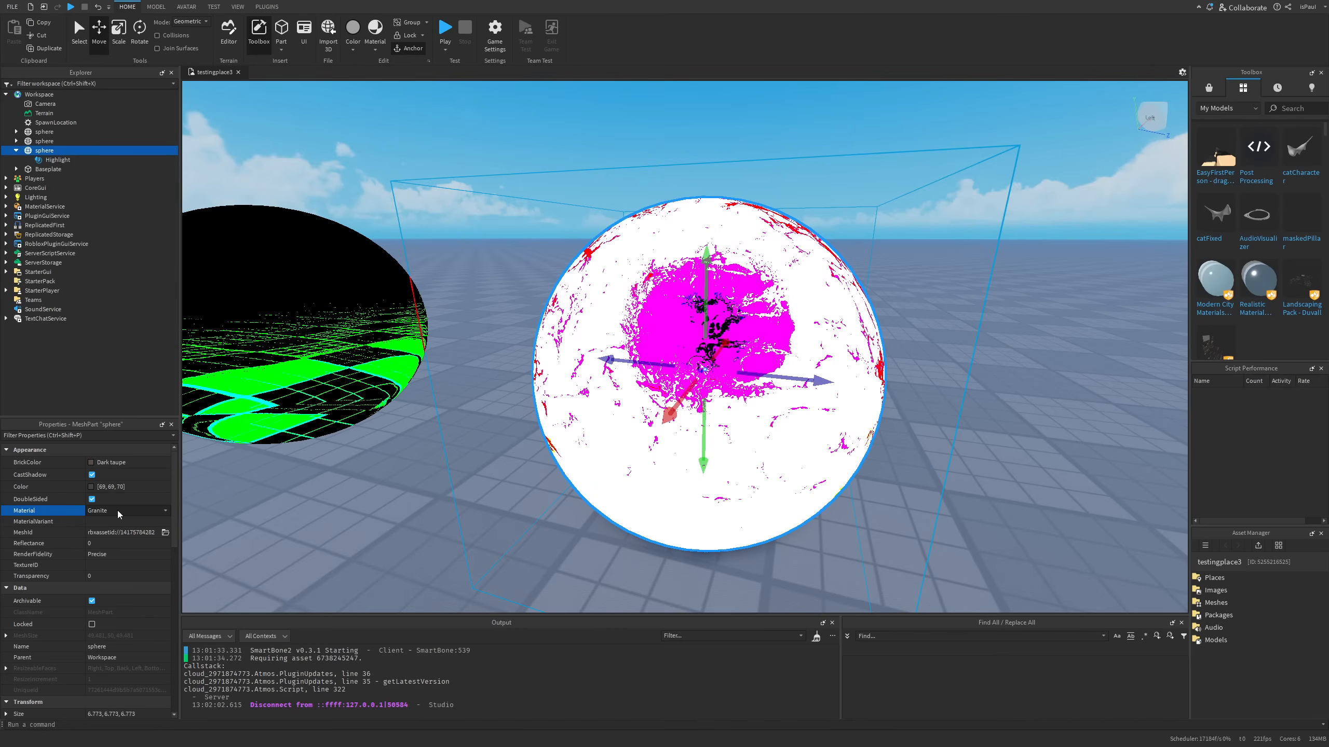
click(127, 511)
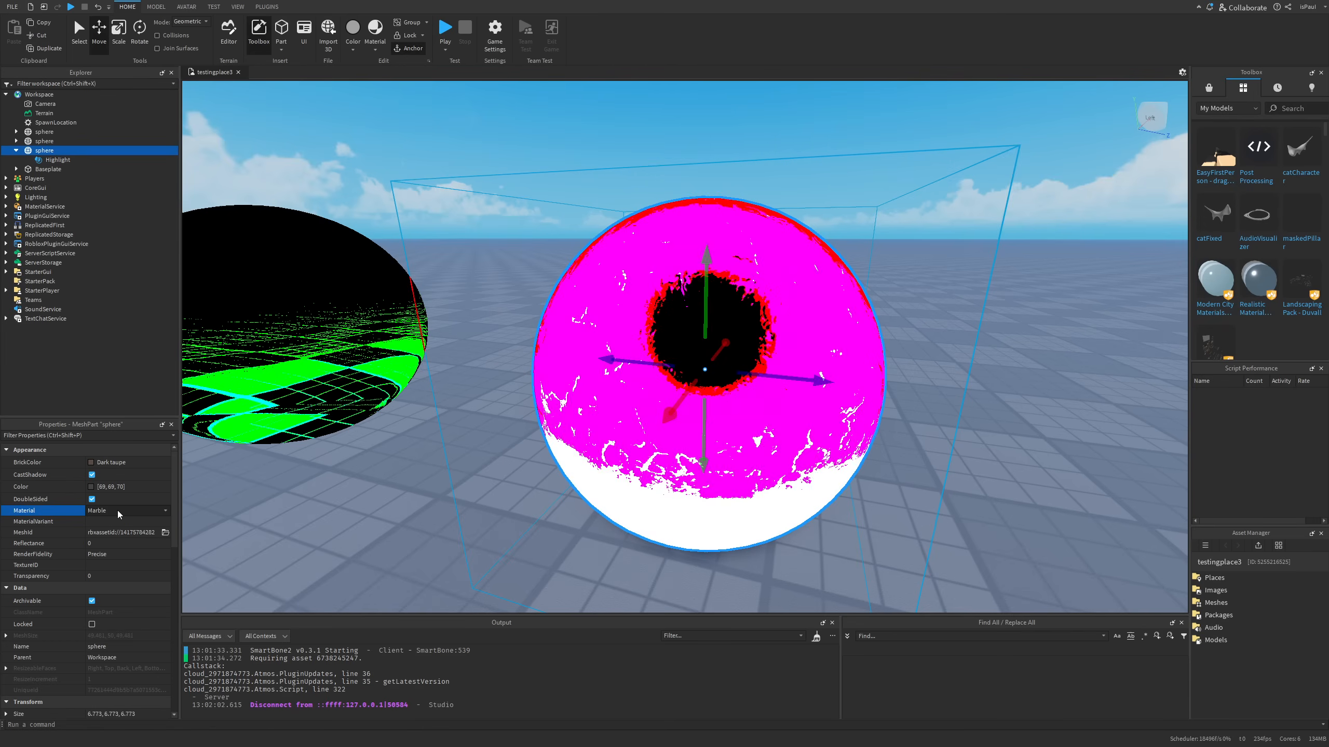
click(127, 510)
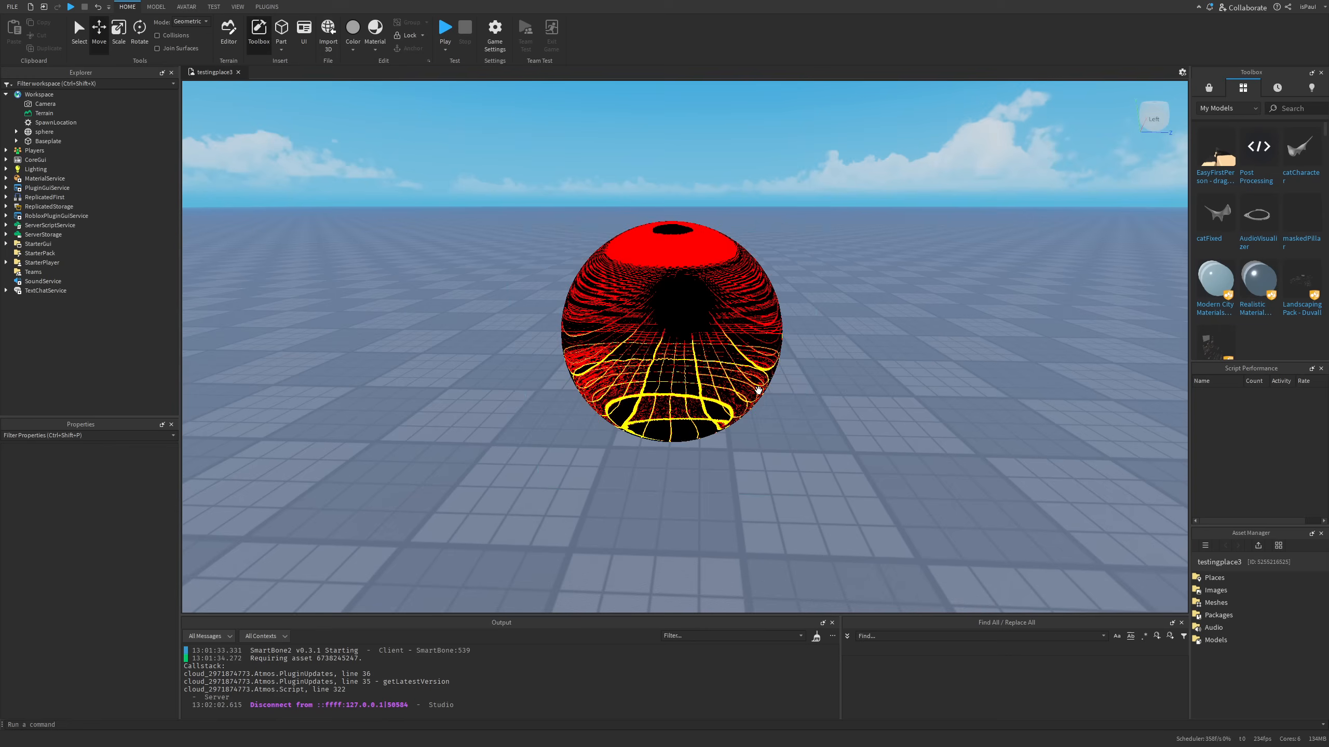
Expand StarterPlayer in Explorer to reveal StarterCharacterScripts.
click(672, 331)
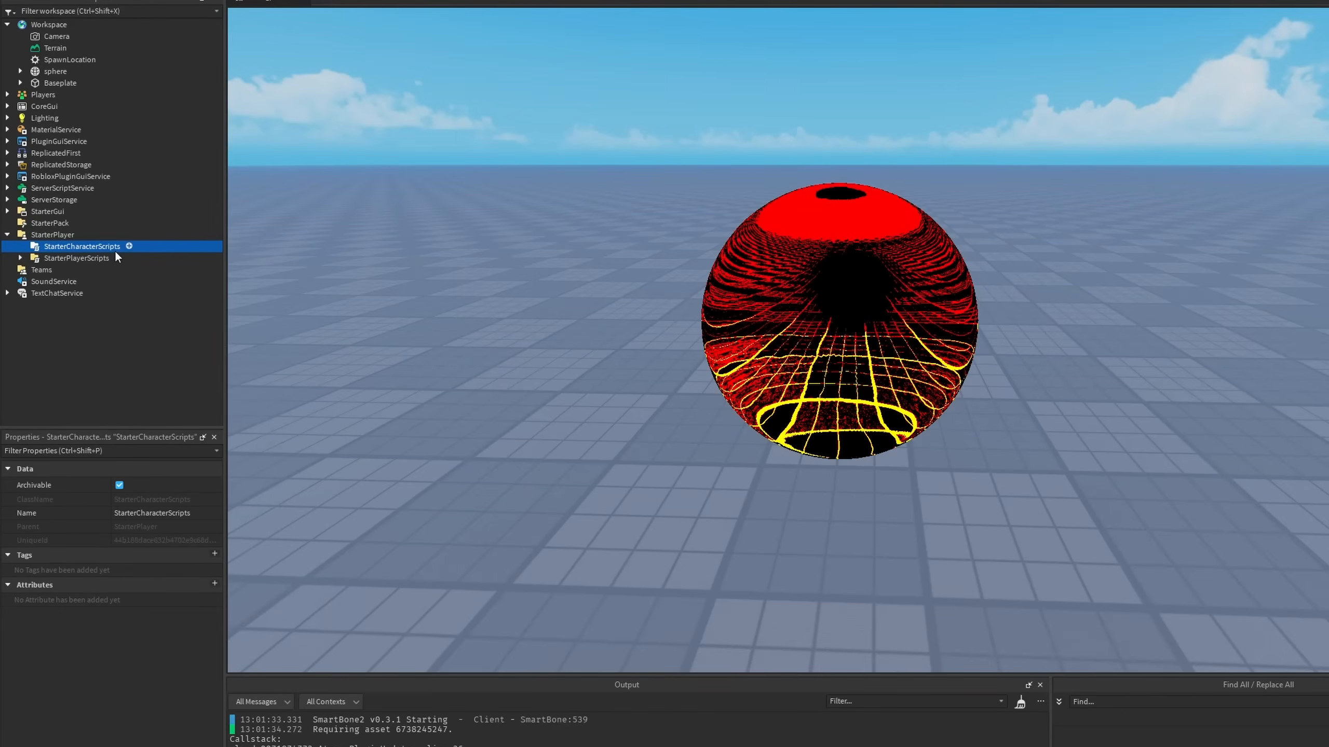
Add a LocalScript to StarterCharacterScripts setting sphere.CFrame = cam.CFrame on RenderStepped.
click(128, 245)
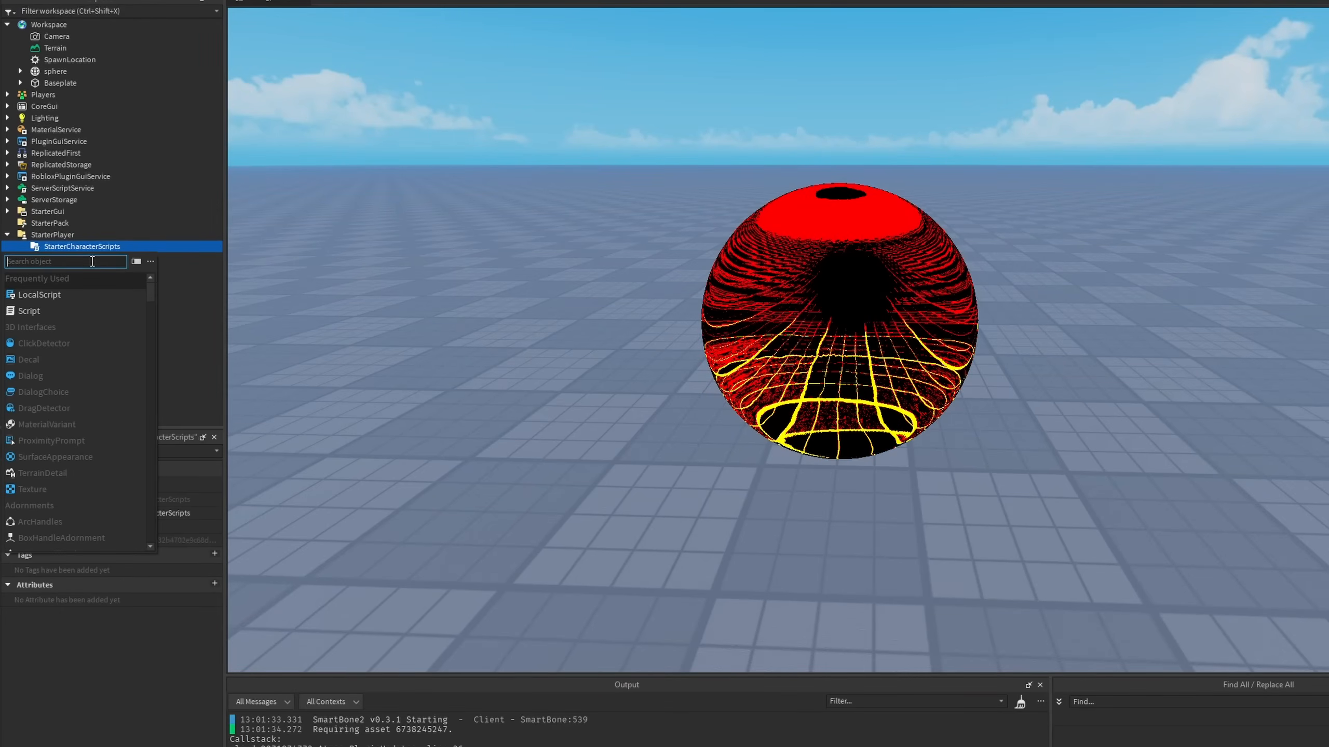
click(38, 294)
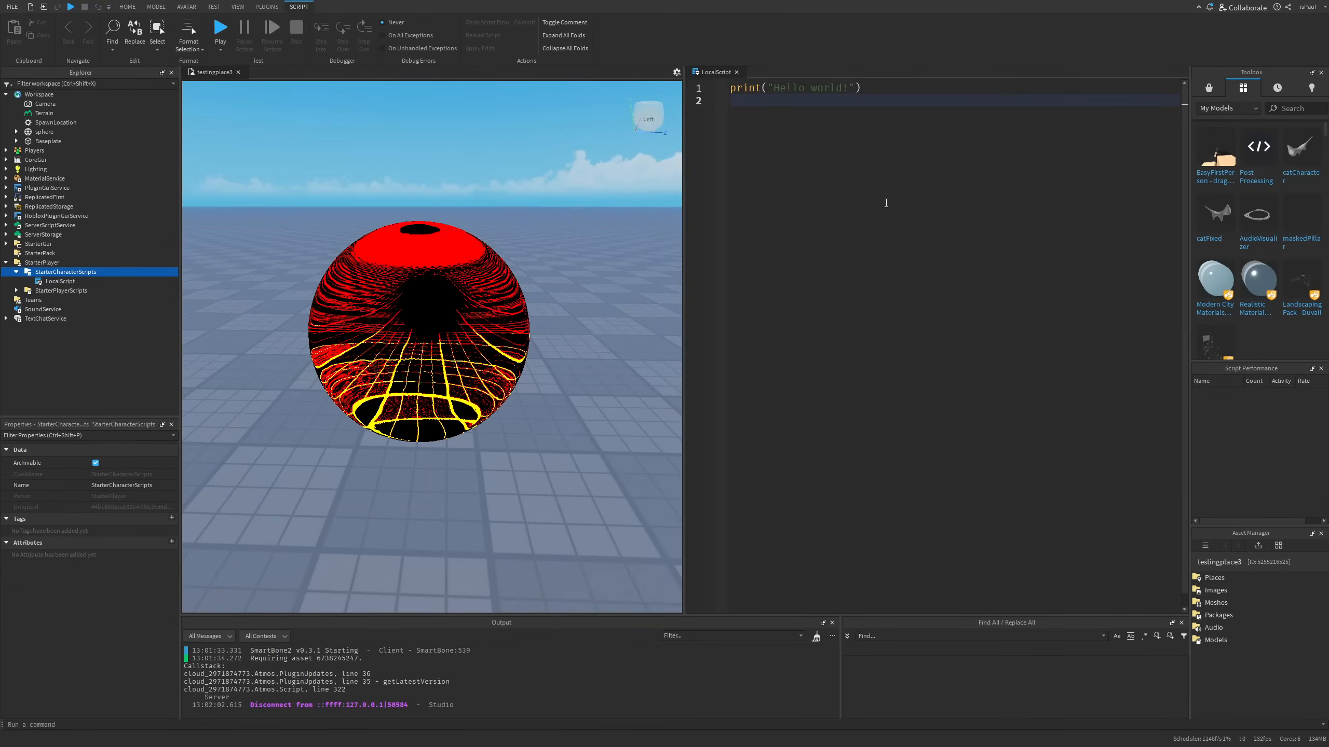
text(local)
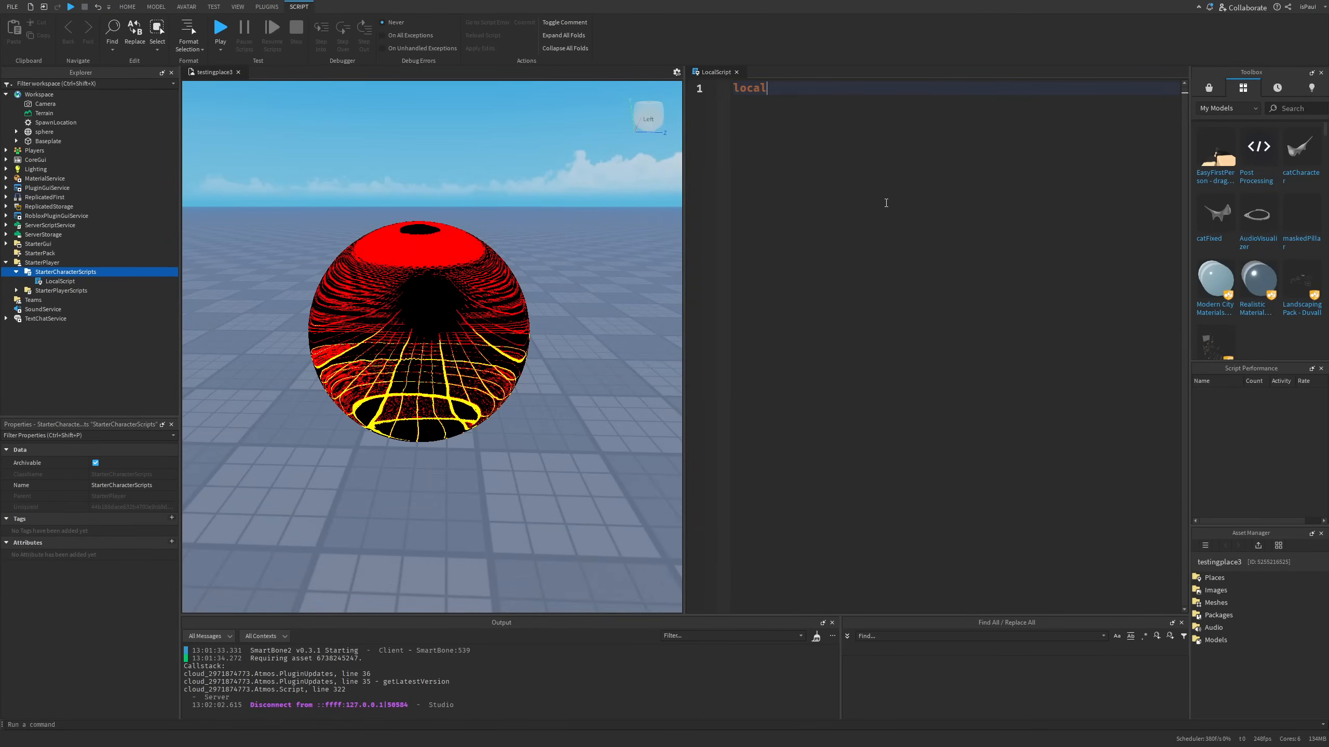
text(Run)
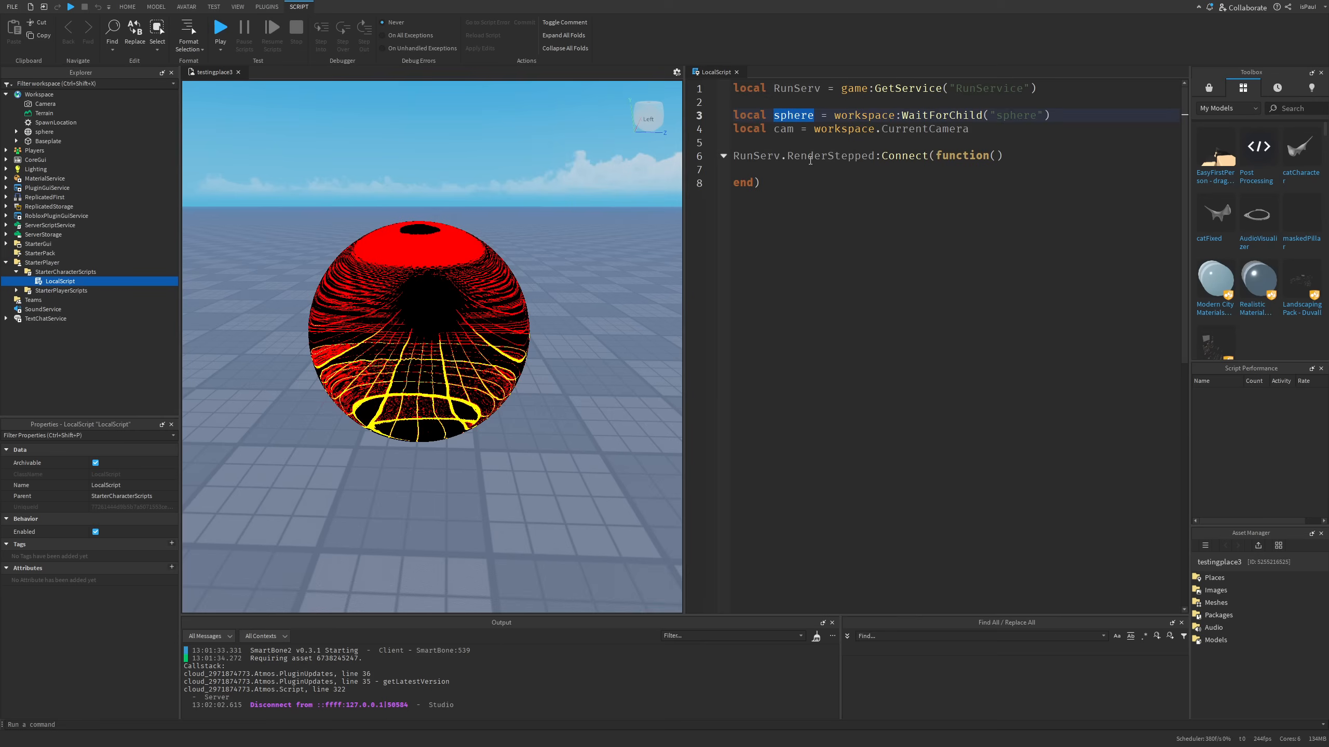
text(sphere.CFrame)
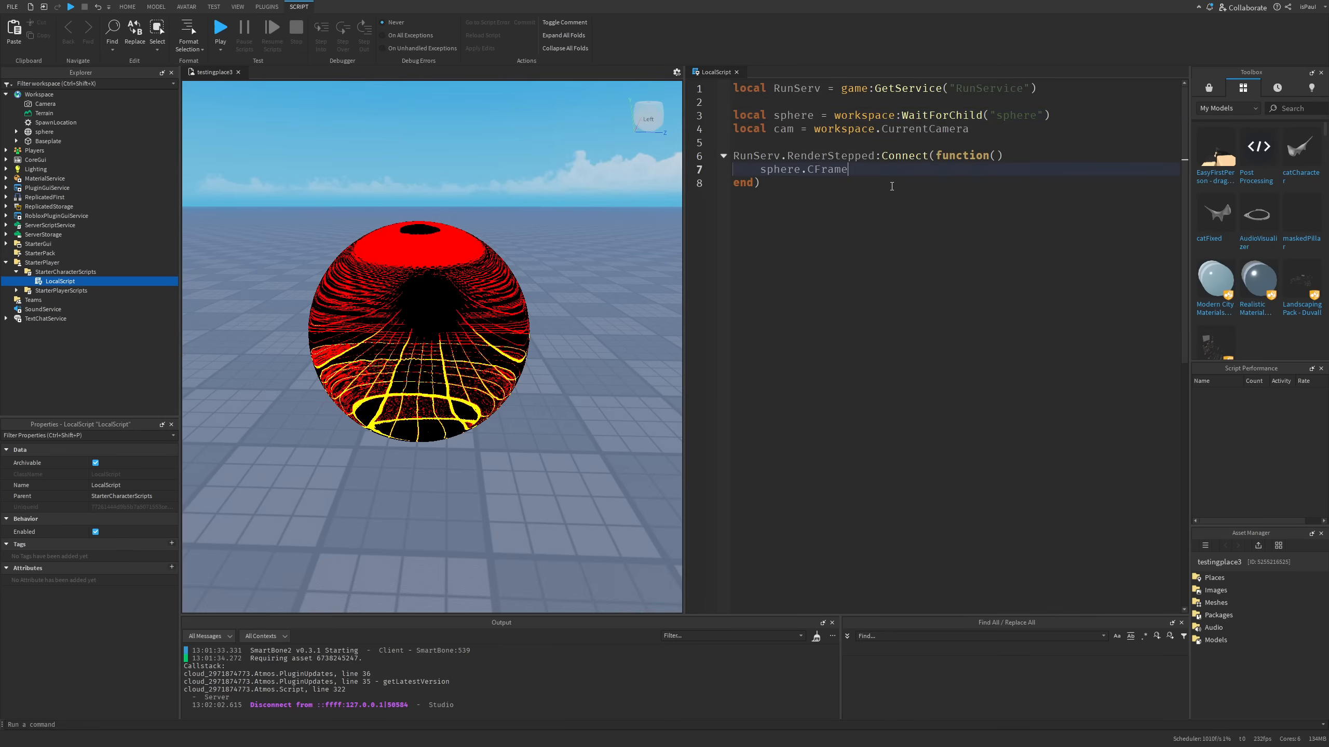
text(= cam.CFrame)
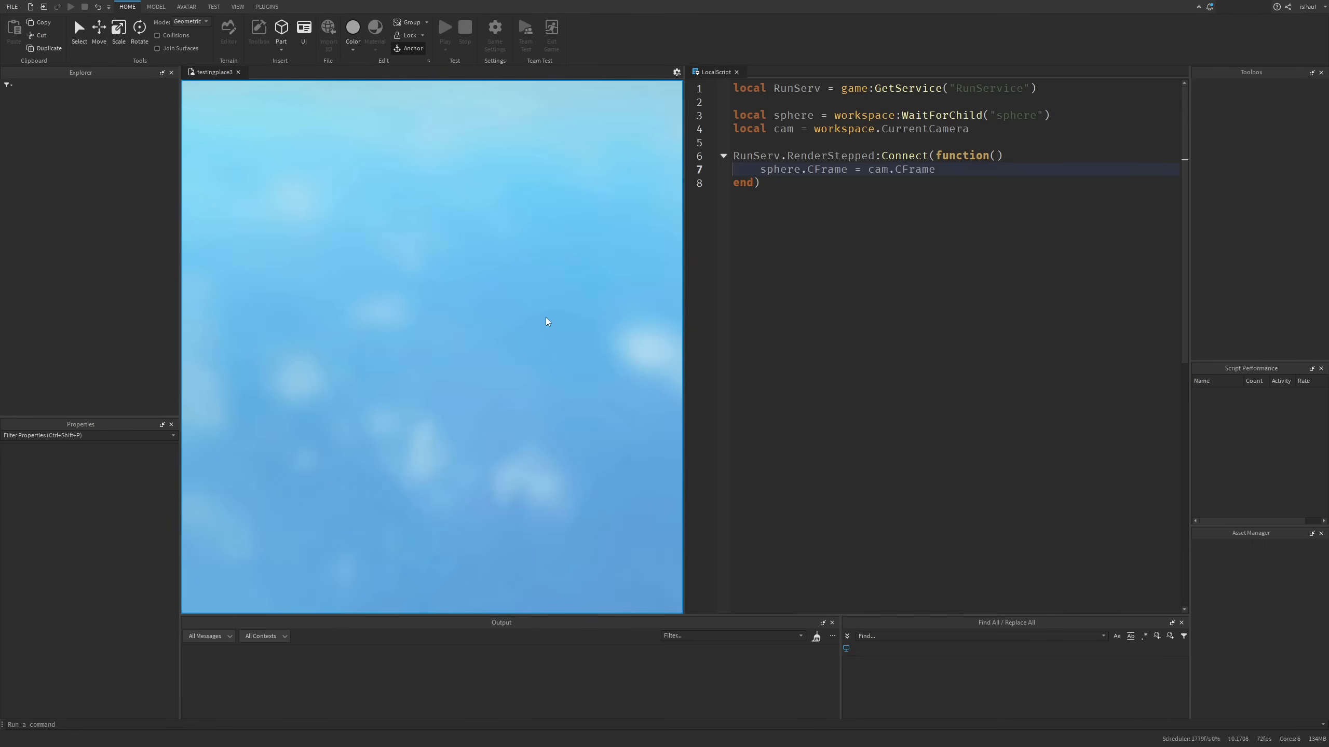
Run the playtest, switch views, and select the glass sphere to check its properties.
click(445, 29)
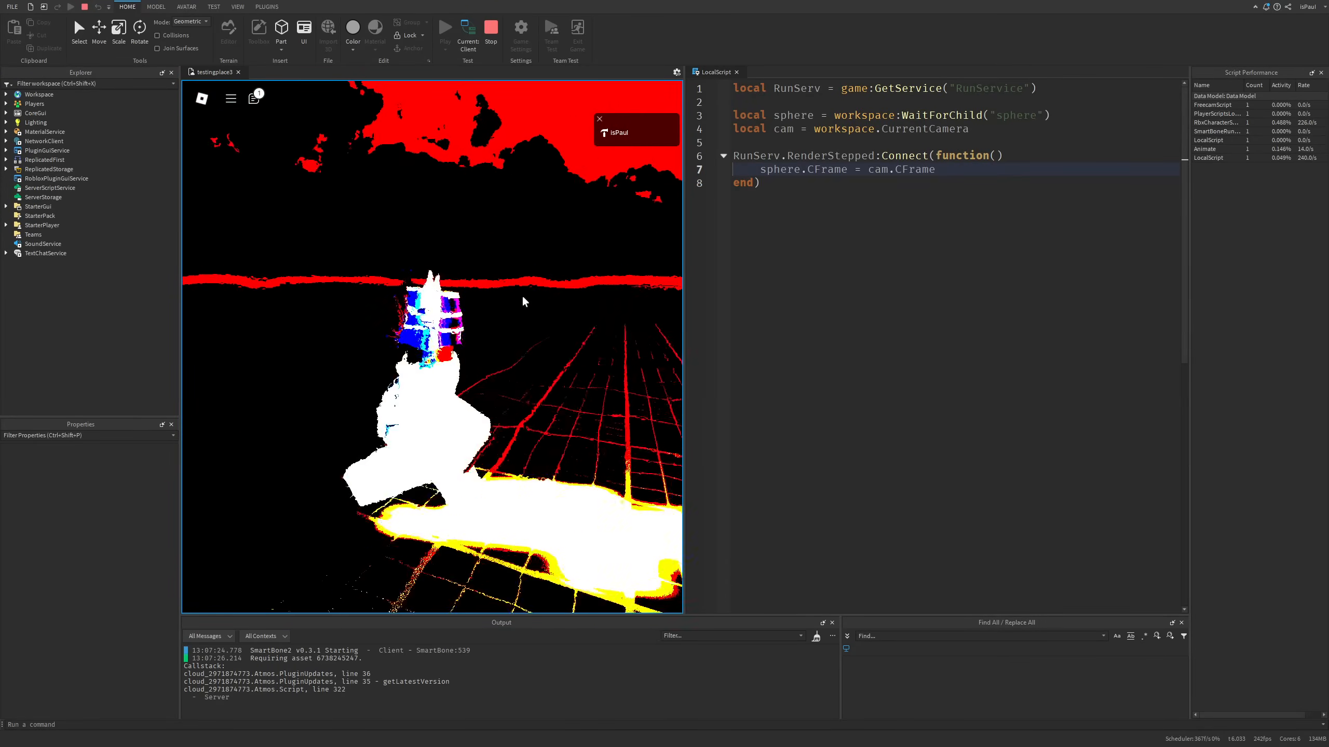
click(492, 28)
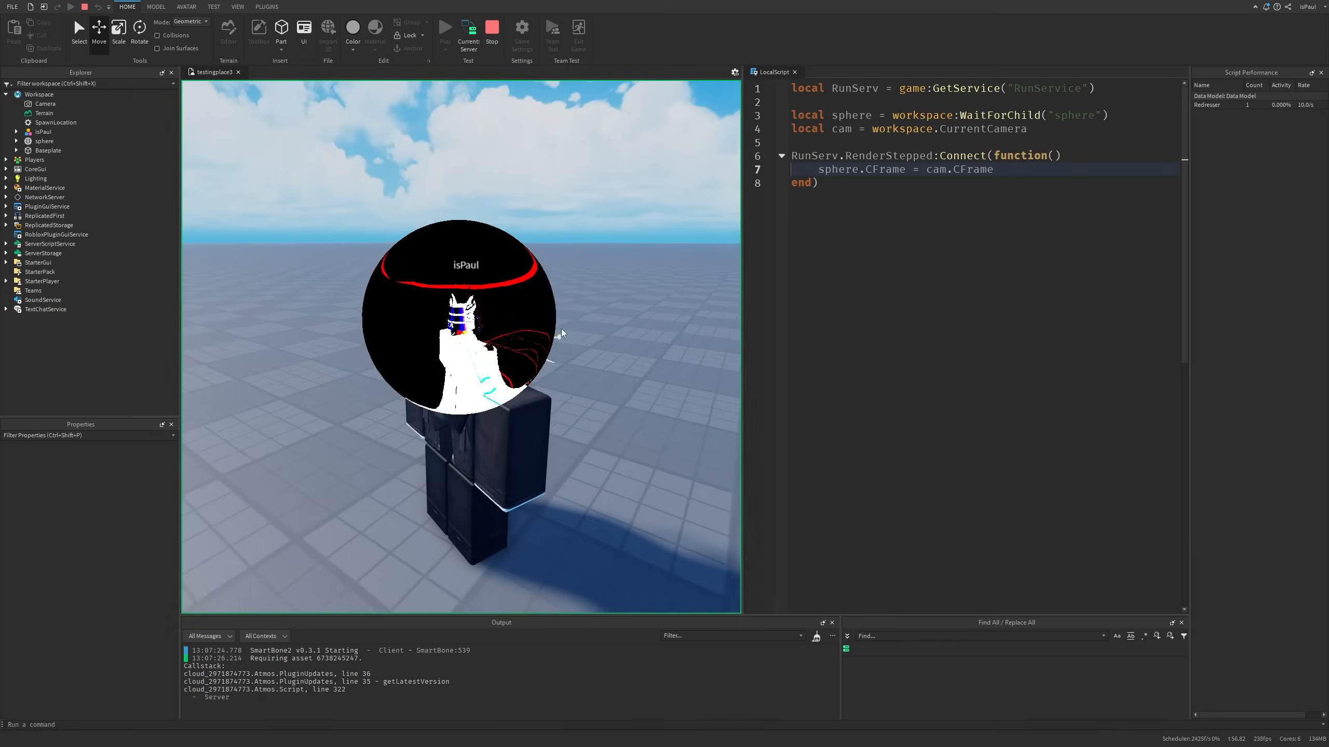
click(445, 28)
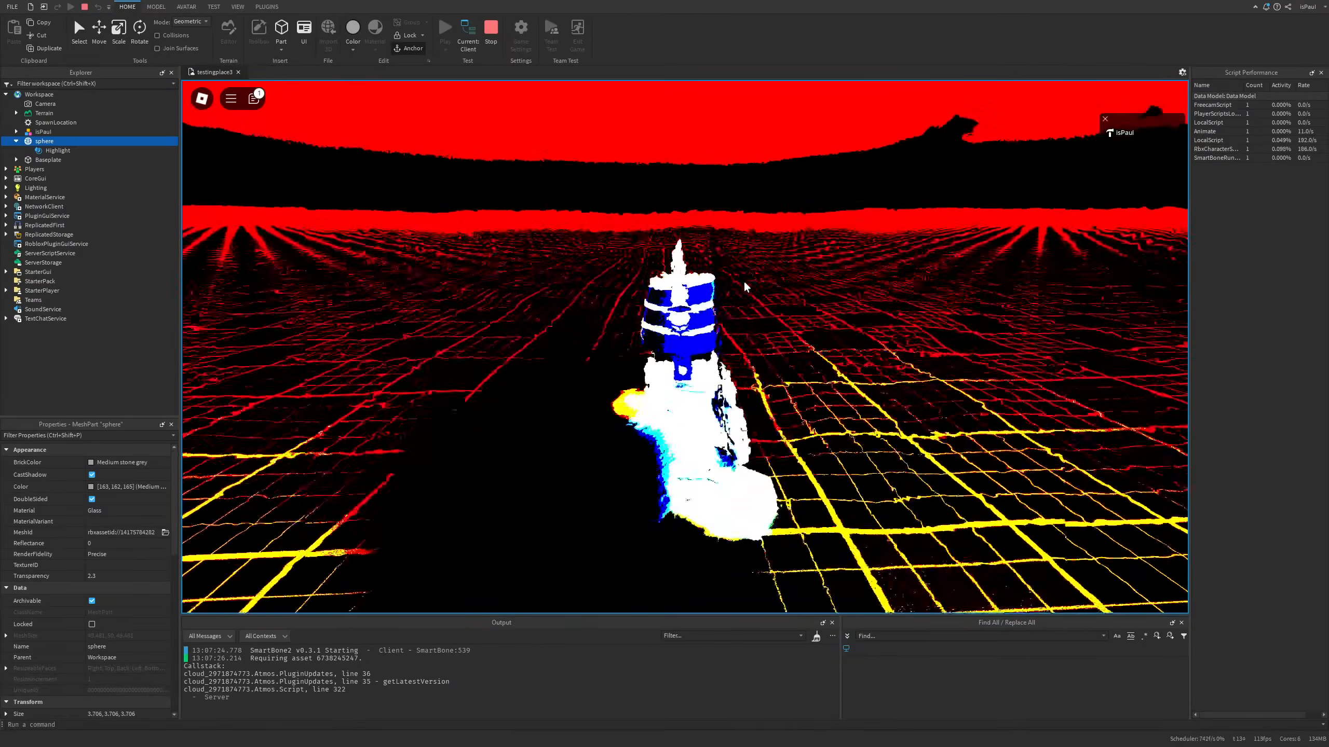
Set the sphere Highlight's FillColor to a dark colour in Select Color.
click(92, 519)
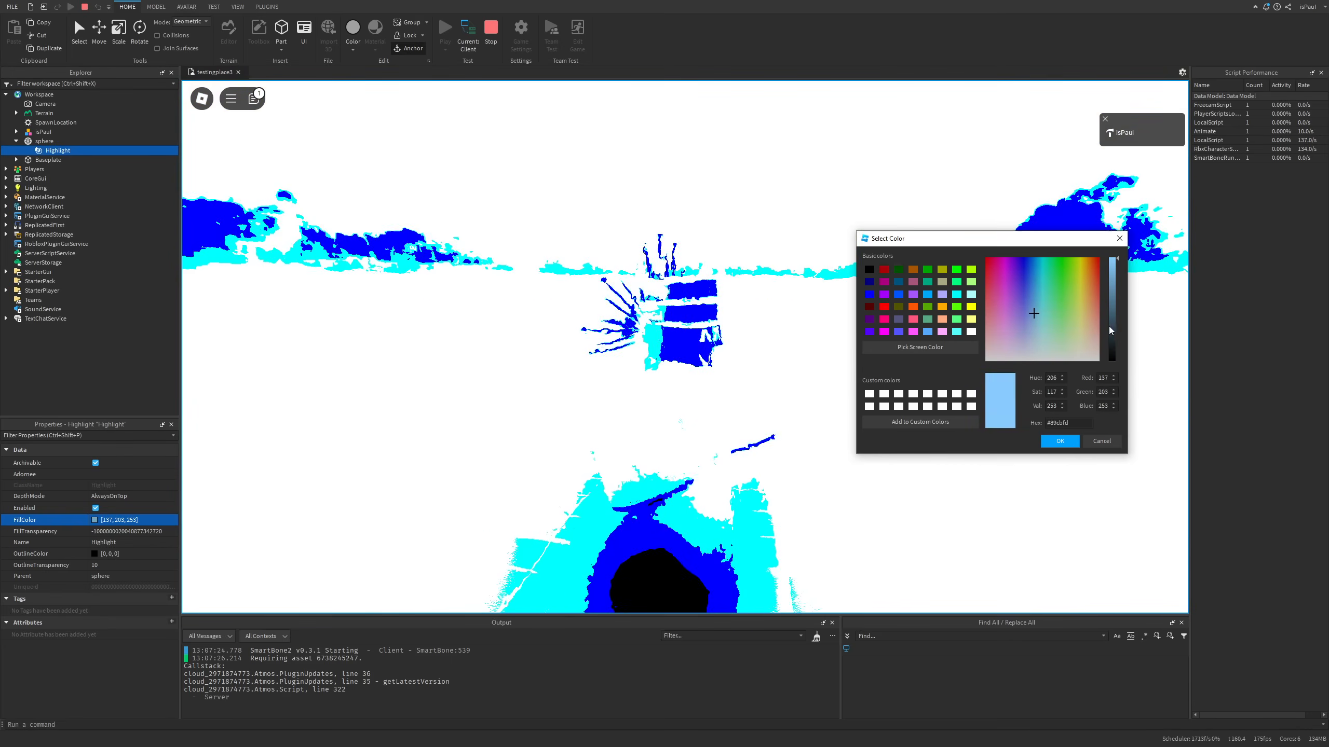
click(1058, 442)
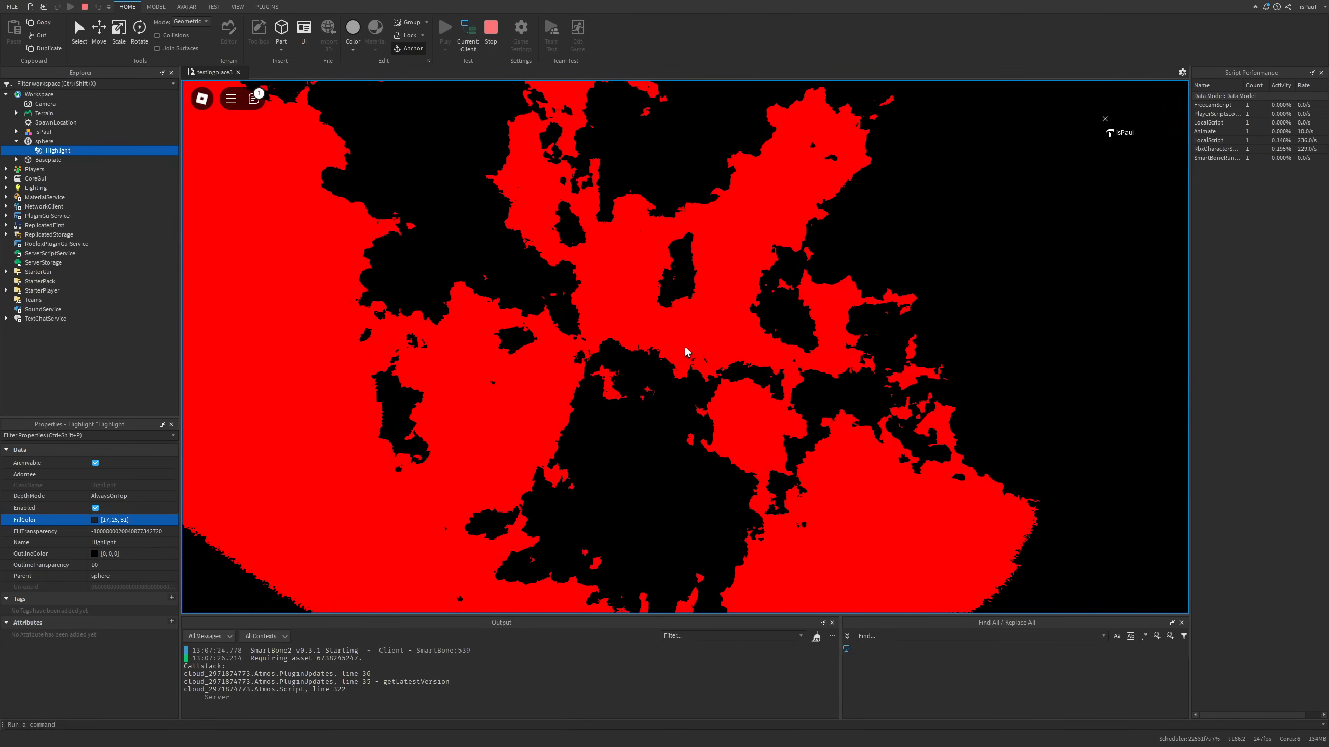
click(445, 34)
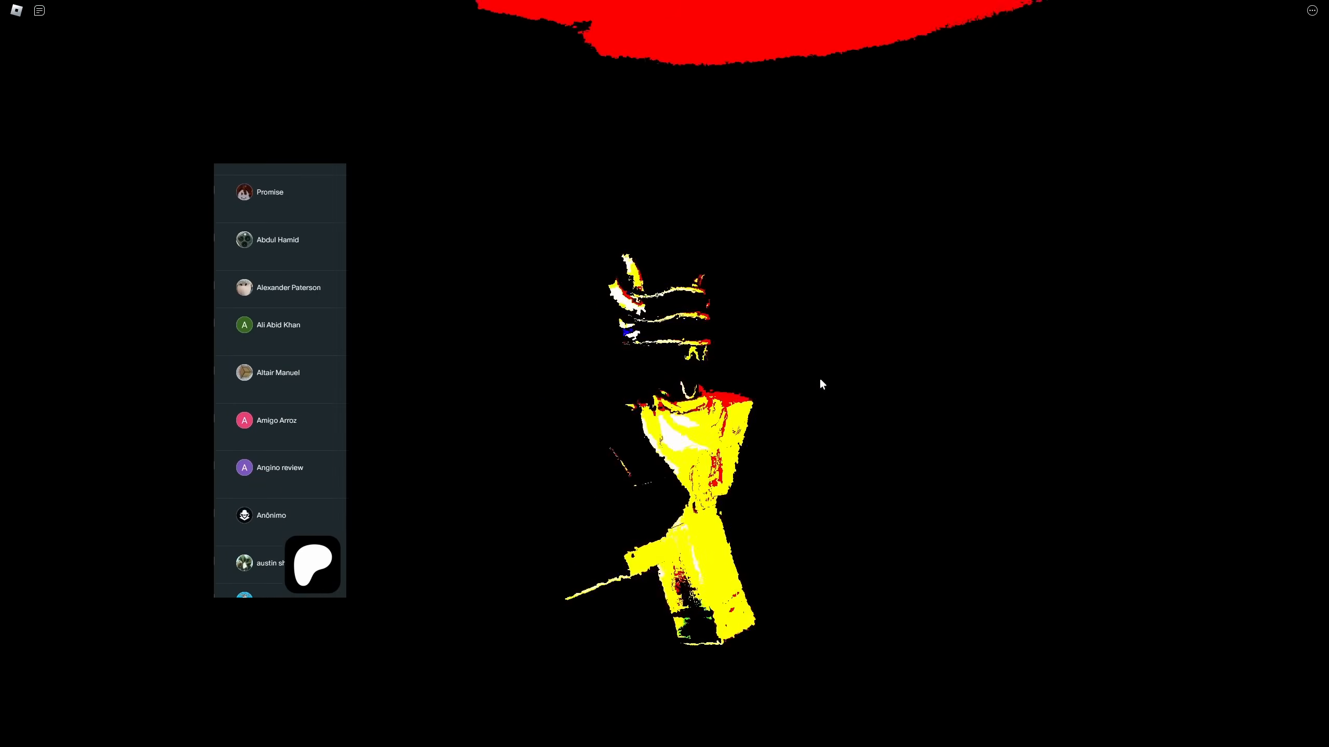